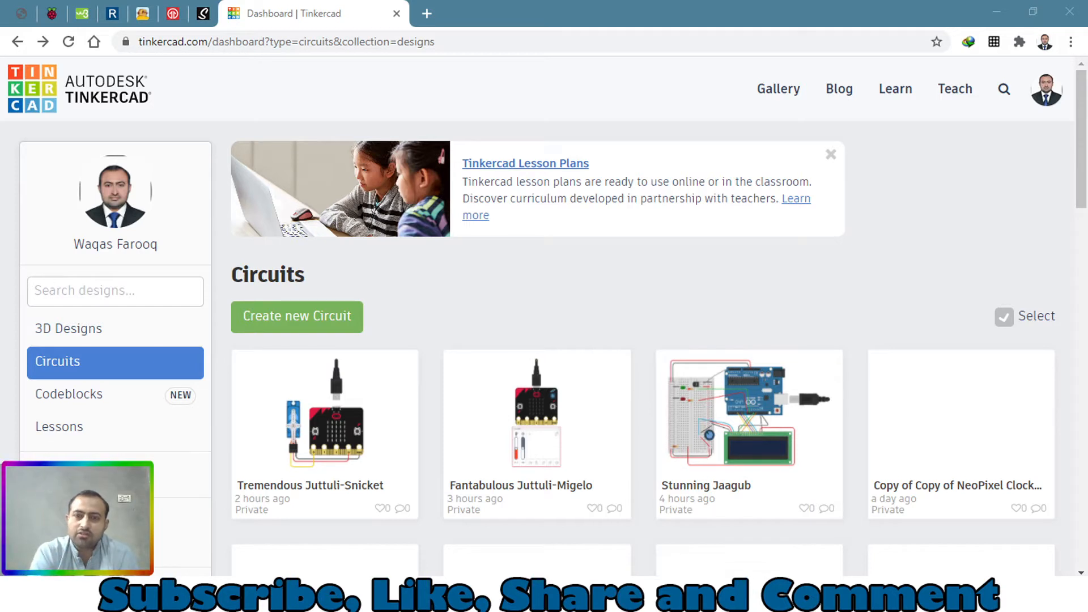
mouse_move(324, 409)
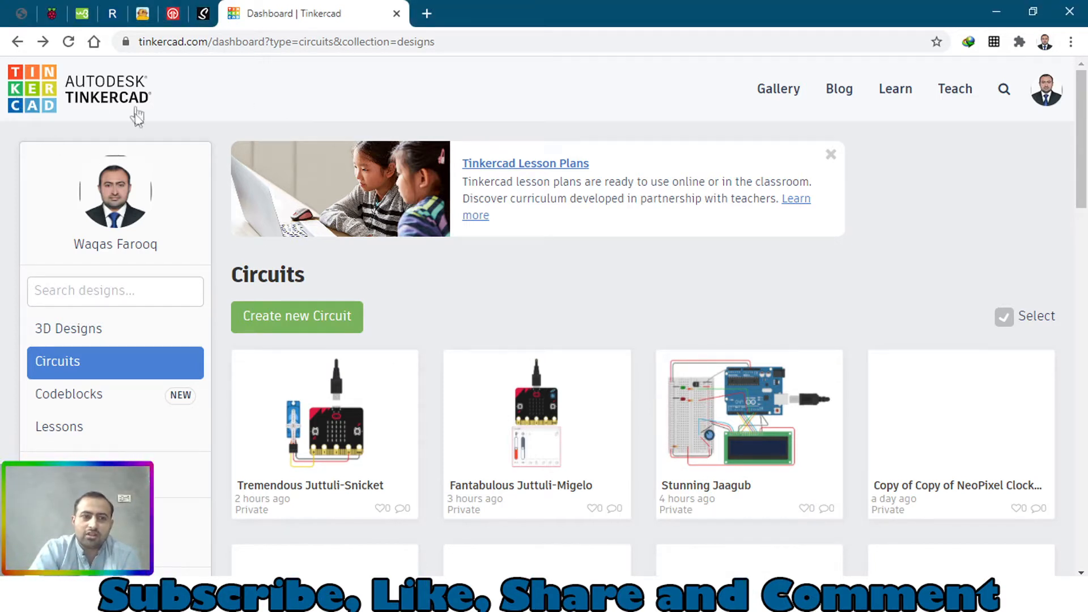
mouse_move(65, 367)
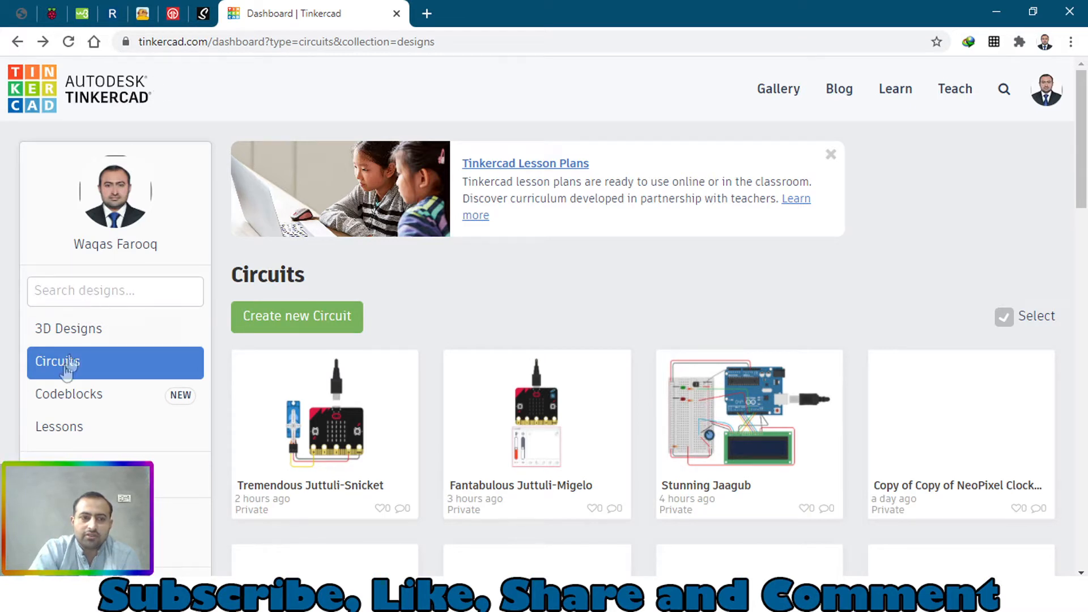
mouse_move(138, 360)
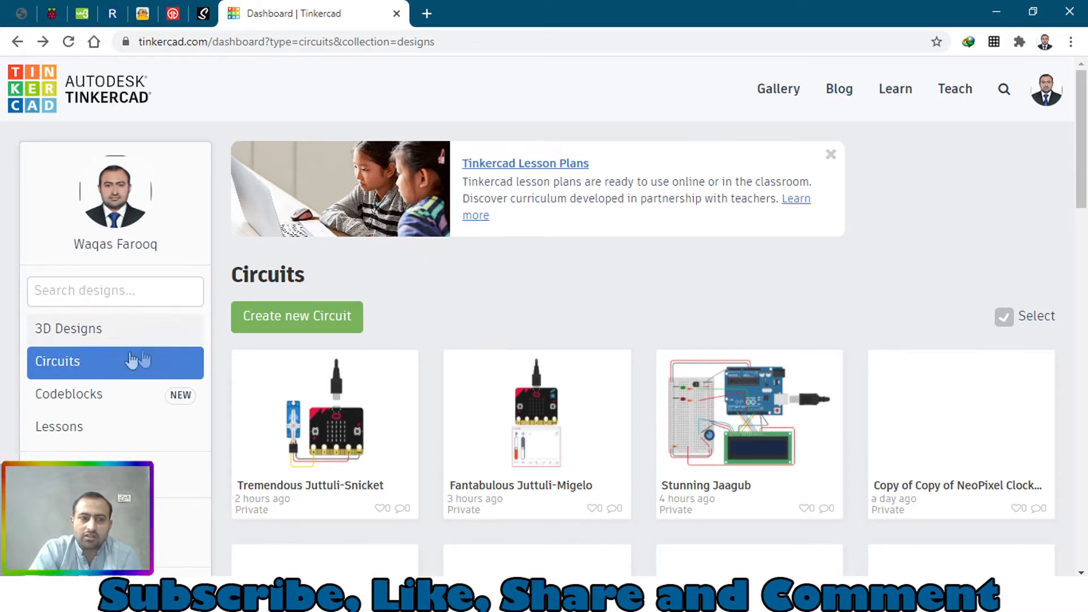
mouse_move(239, 326)
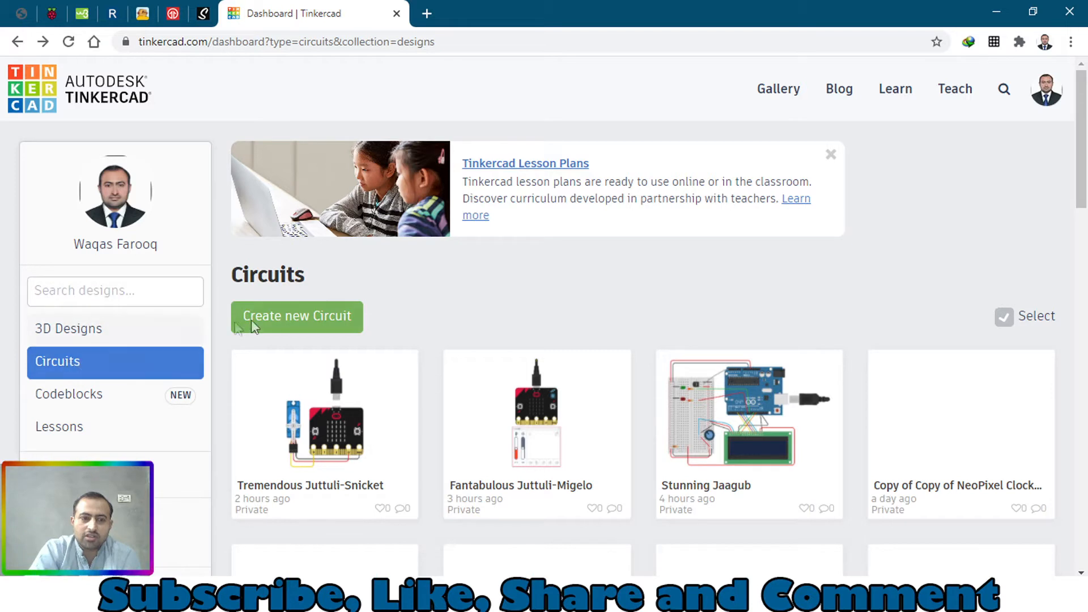
- Start the new Brave Wluff-Krunk circuit design from the Circuits dashboard
left_click(297, 316)
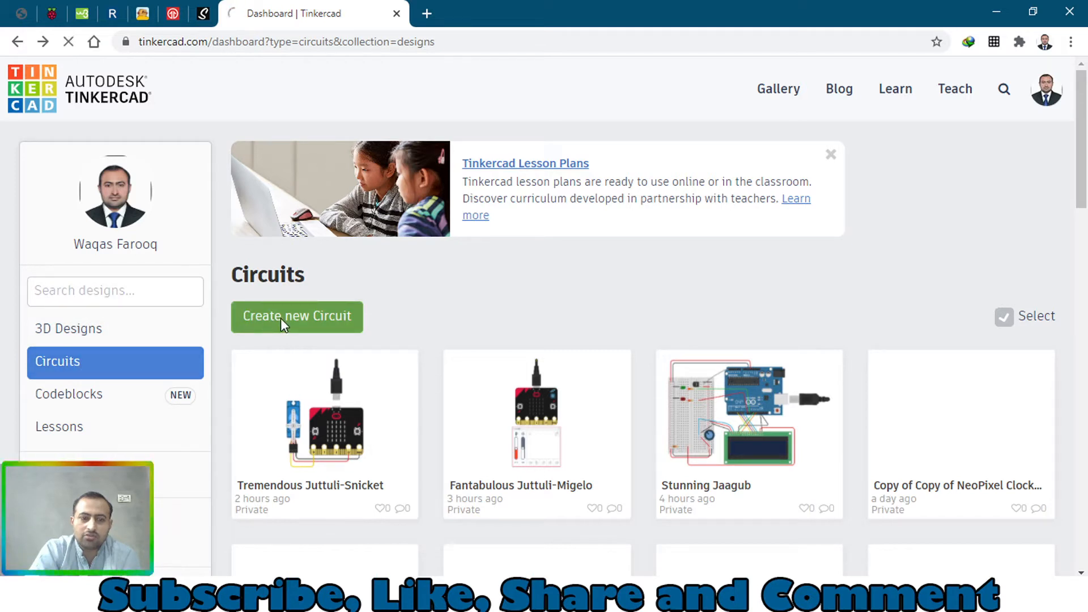
left_click(296, 317)
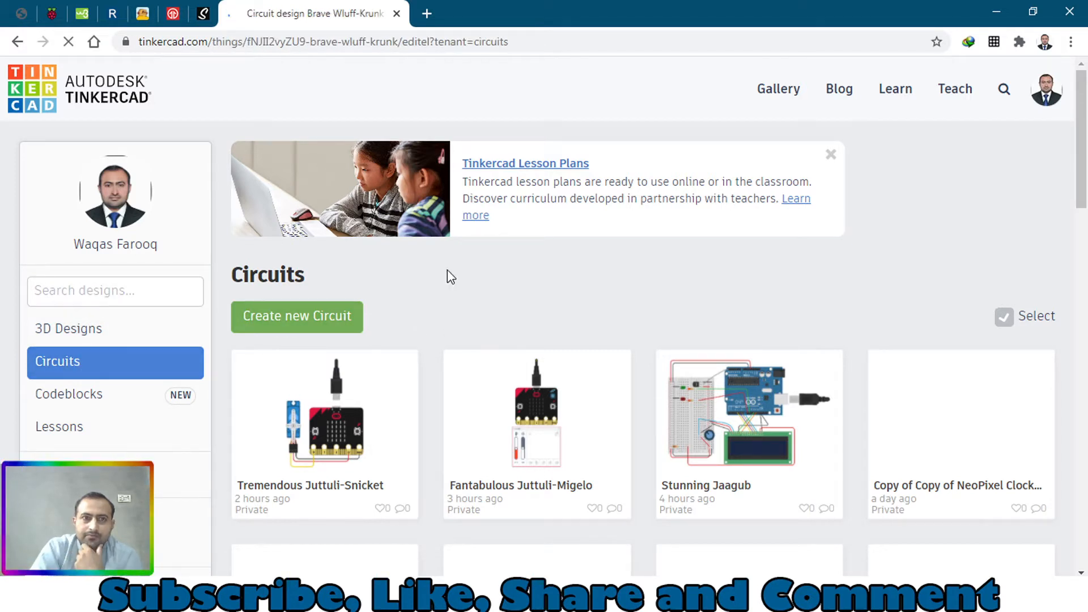
- Switch the Components catalogue to All and scroll through the full parts list
left_click(324, 410)
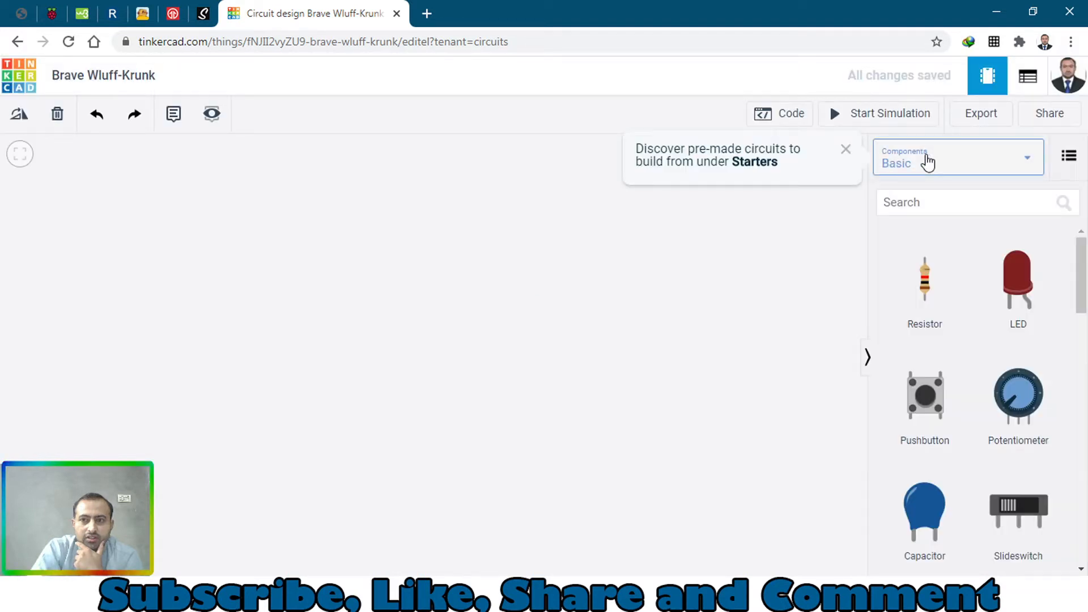
left_click(958, 157)
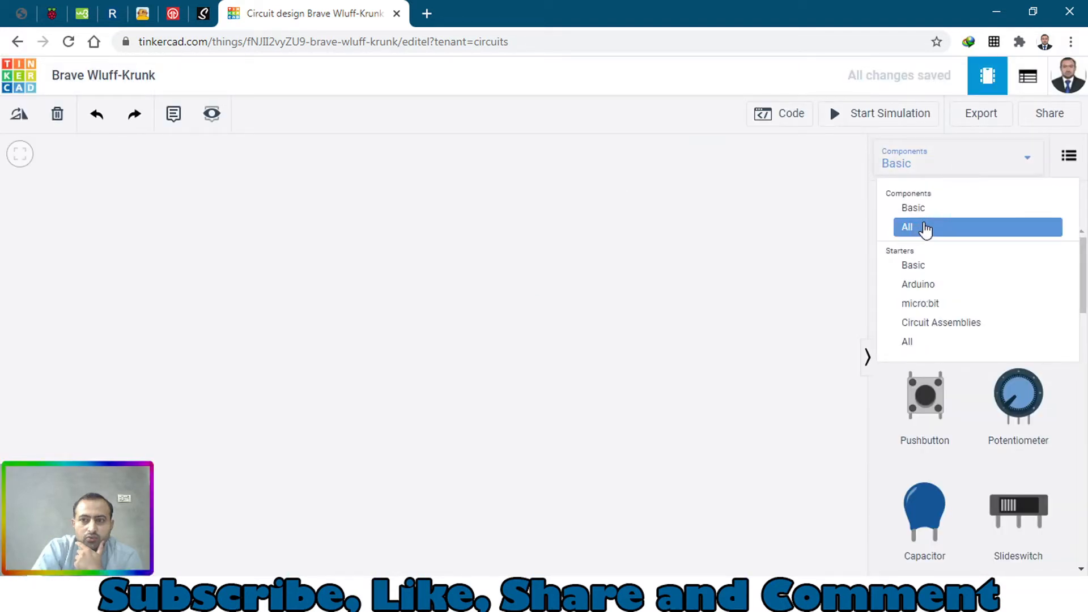
left_click(907, 227)
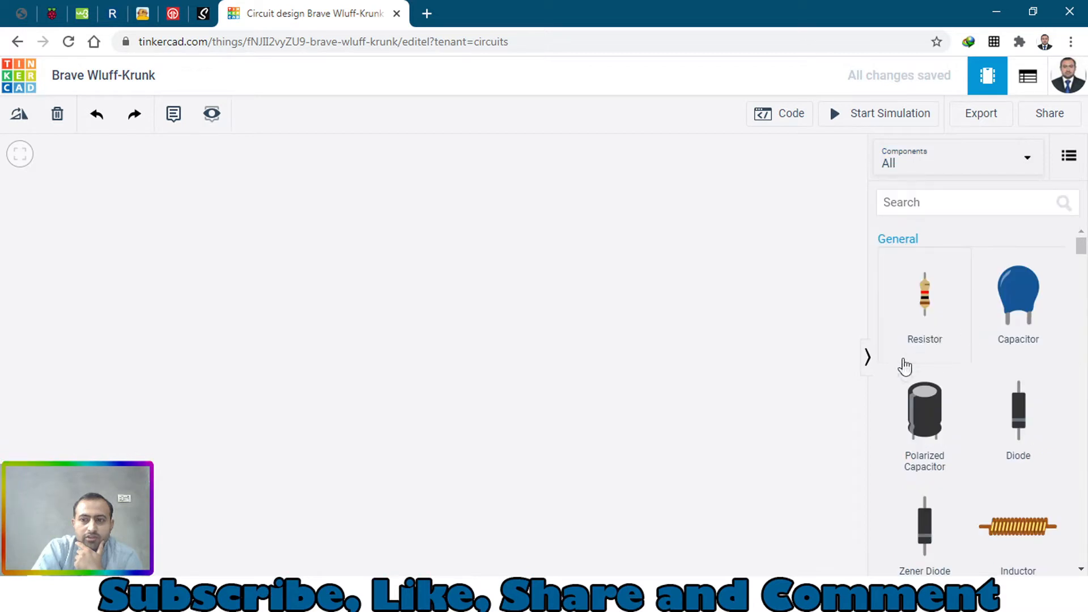
scroll("down", 3)
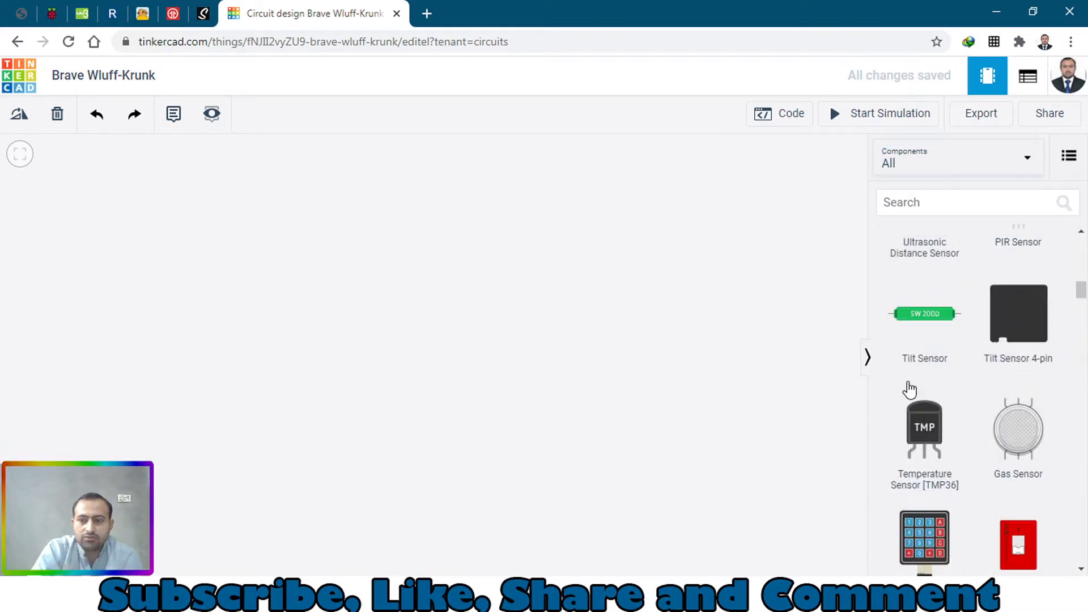
scroll("down", 3)
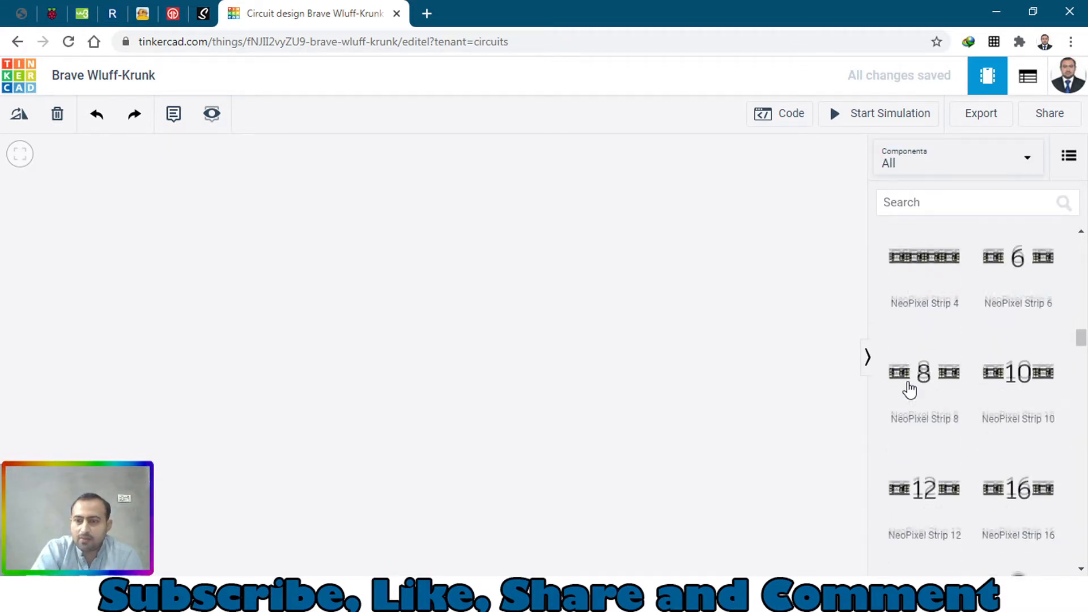
scroll("down", 3)
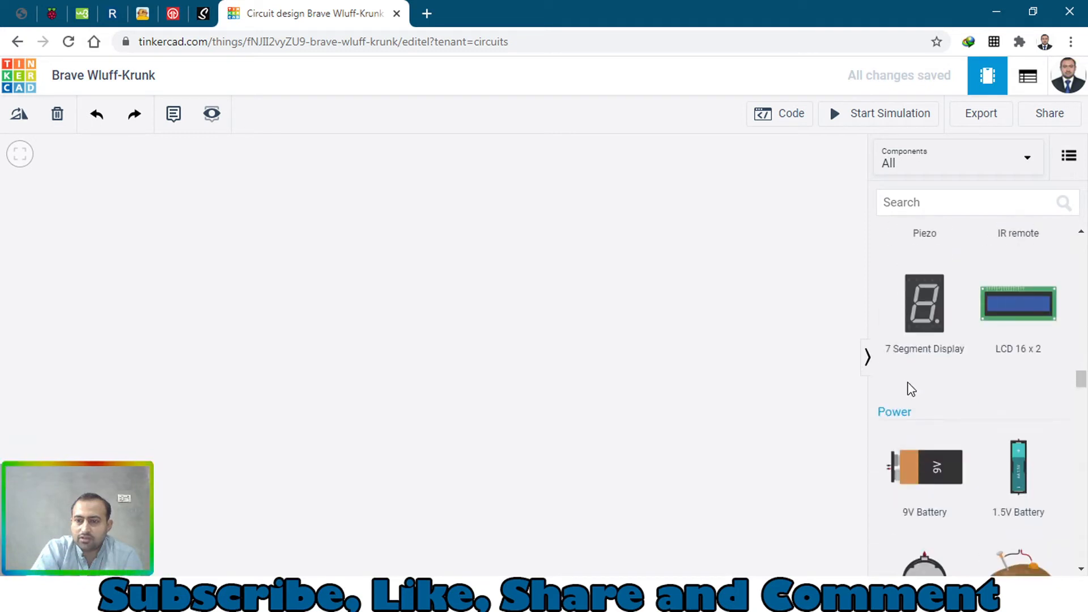
scroll("up", 3)
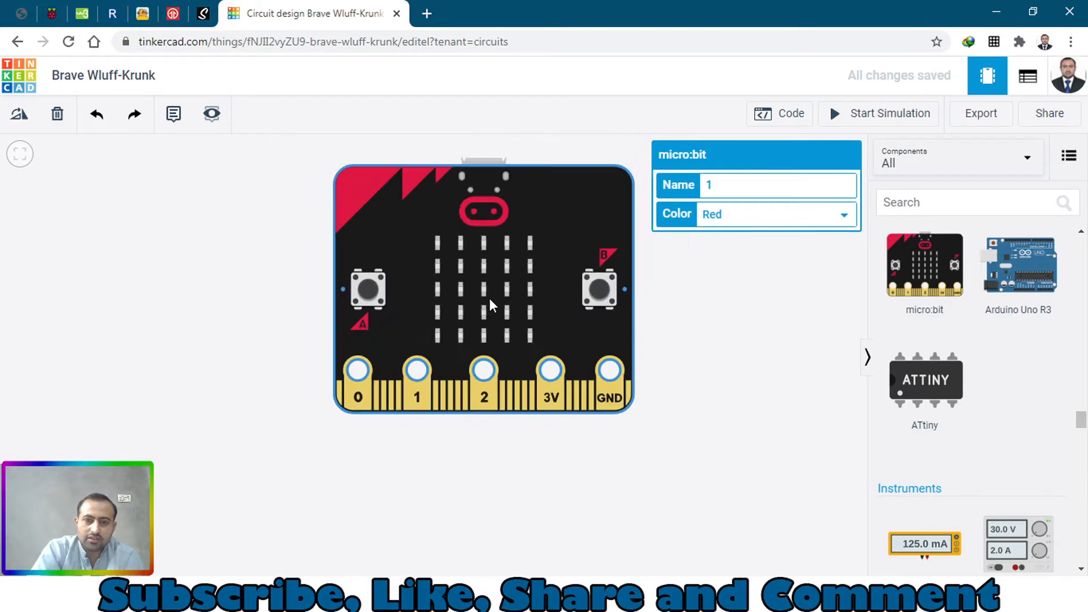
- Scroll the parts list and place an RGB LED below the micro:bit
scroll("down", 3)
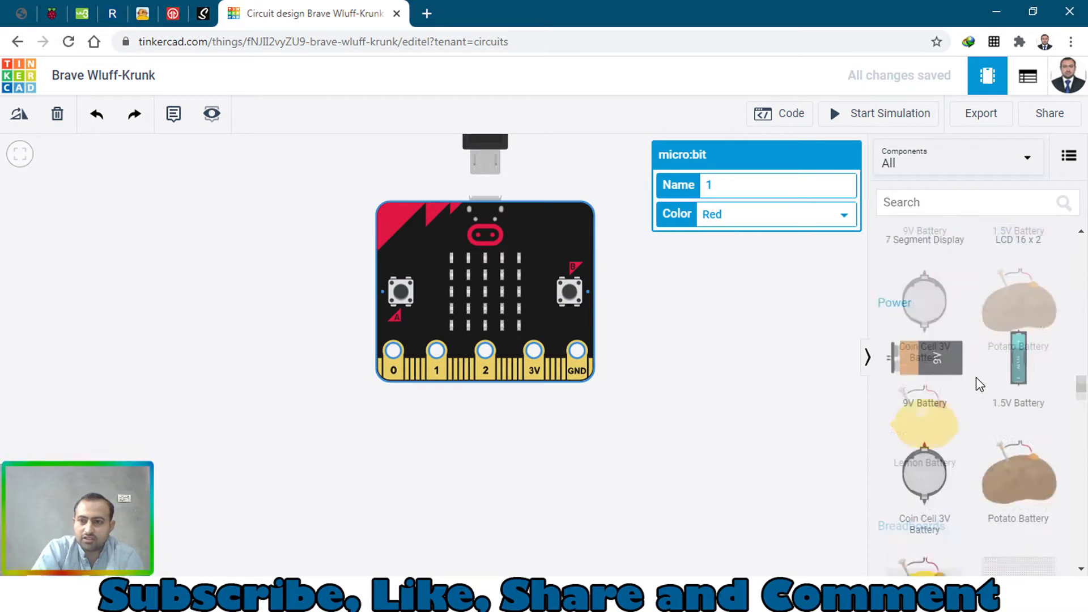
scroll("down", 3)
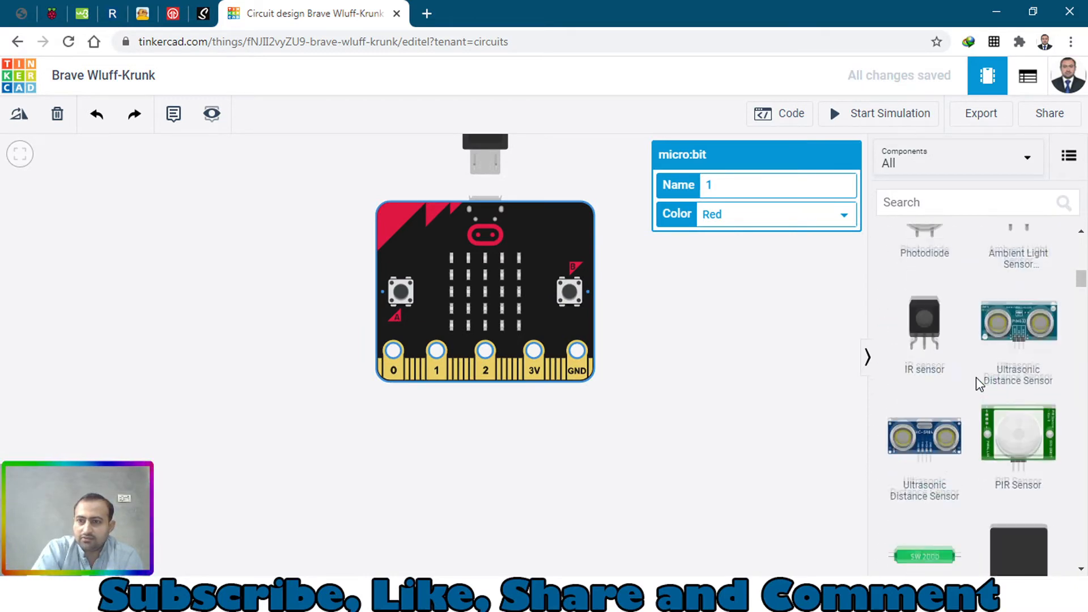
scroll("up", 3)
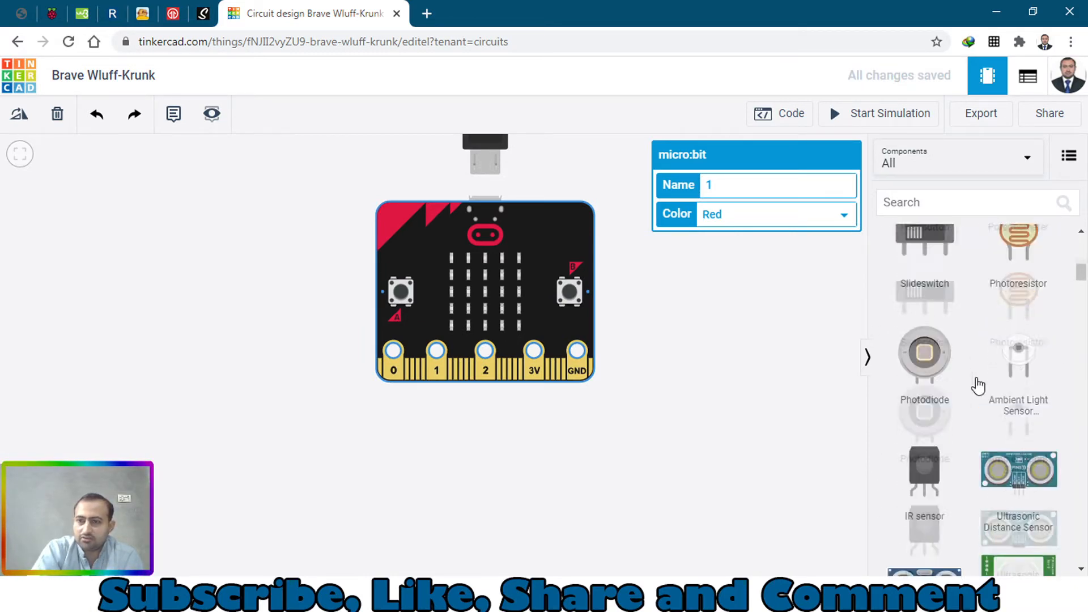
scroll("up", 3)
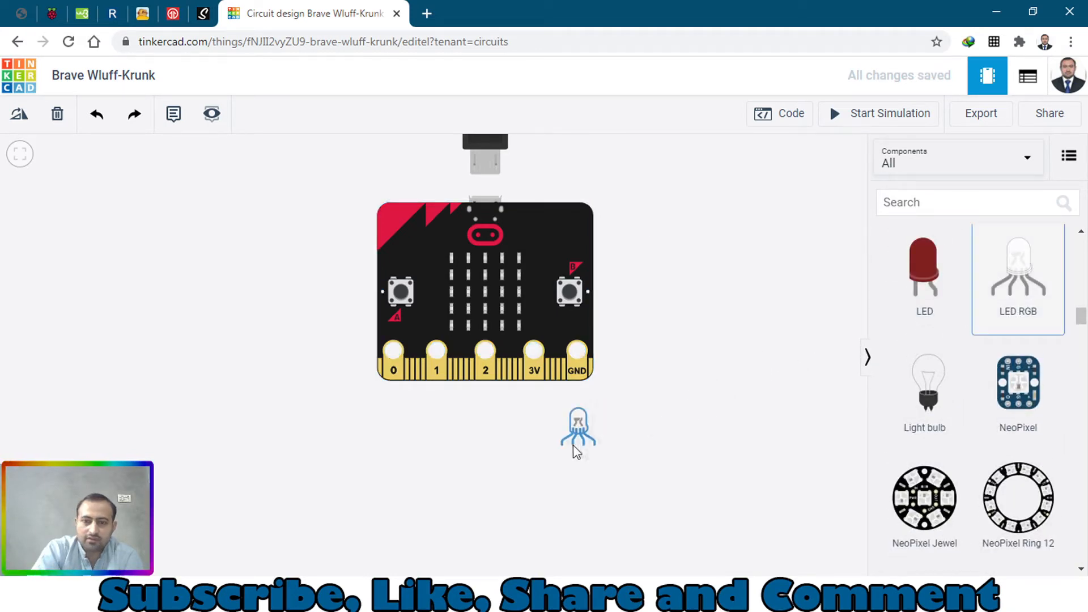
left_click(553, 427)
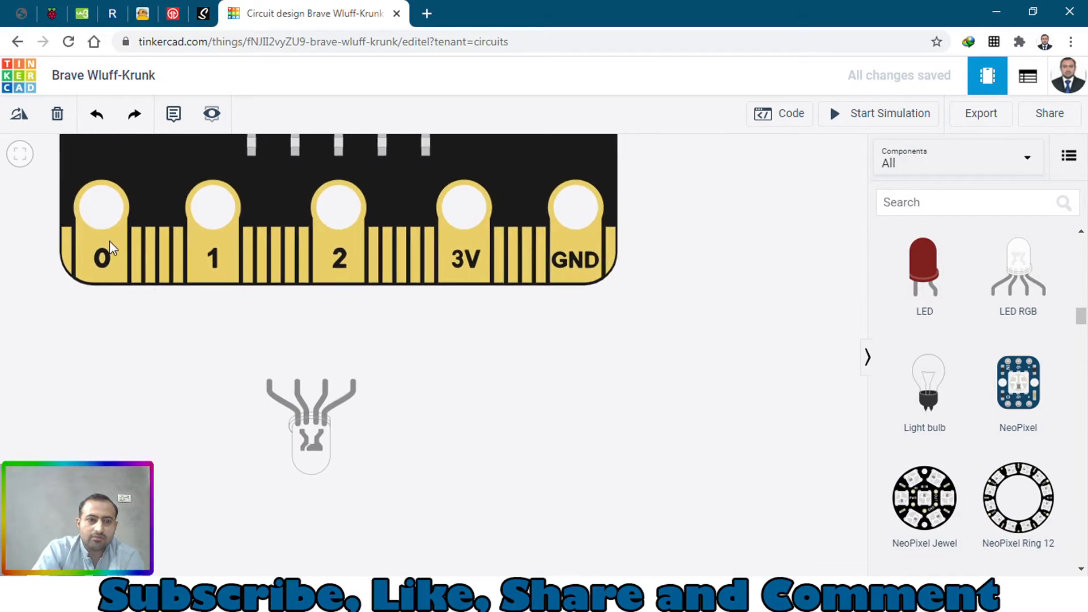
left_click(337, 216)
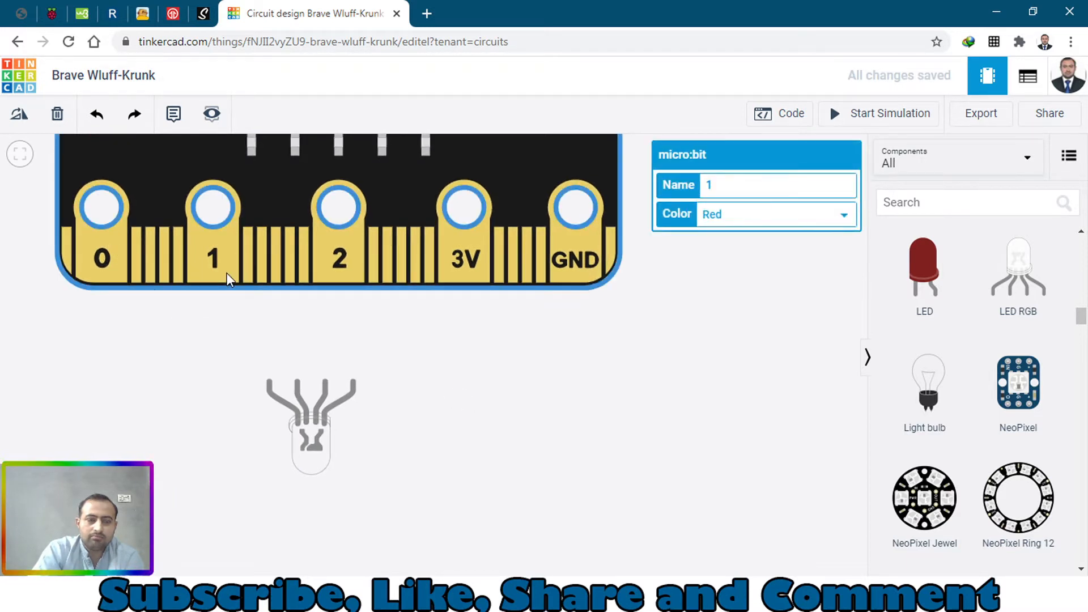
mouse_move(282, 282)
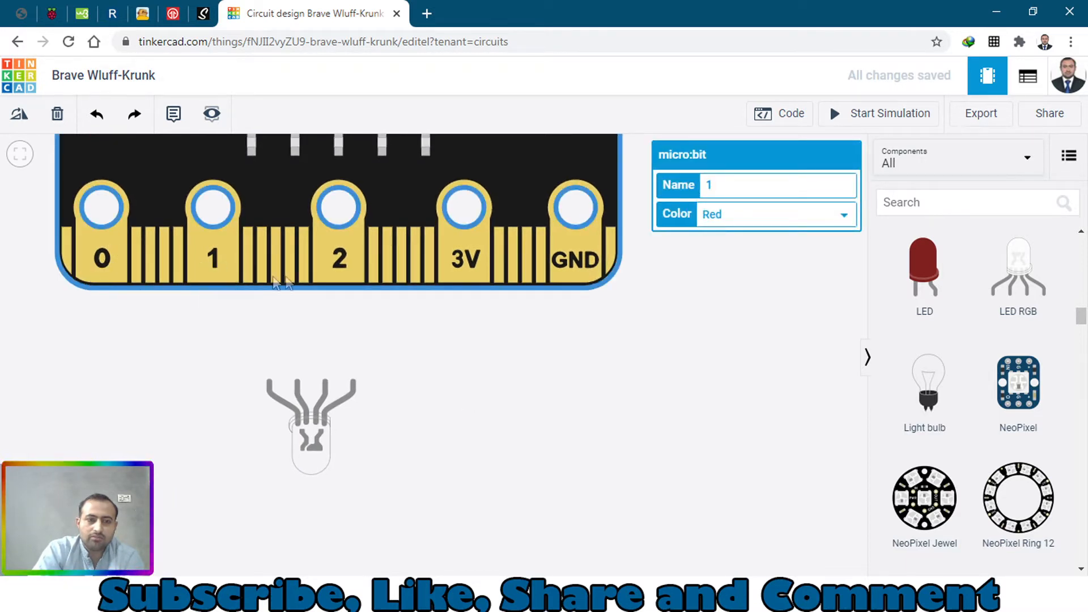
mouse_move(575, 278)
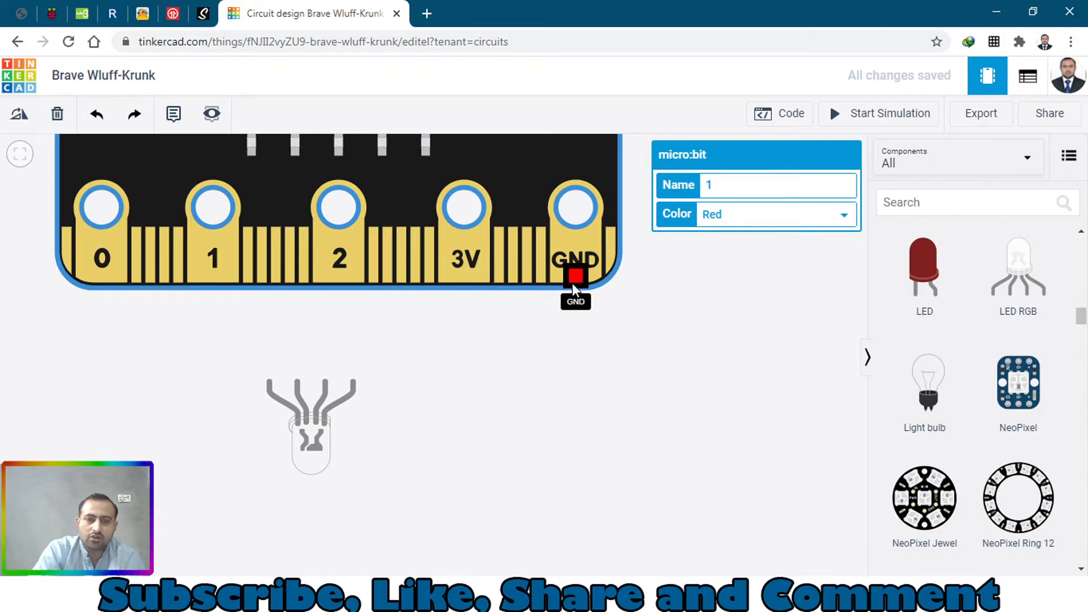
mouse_move(380, 408)
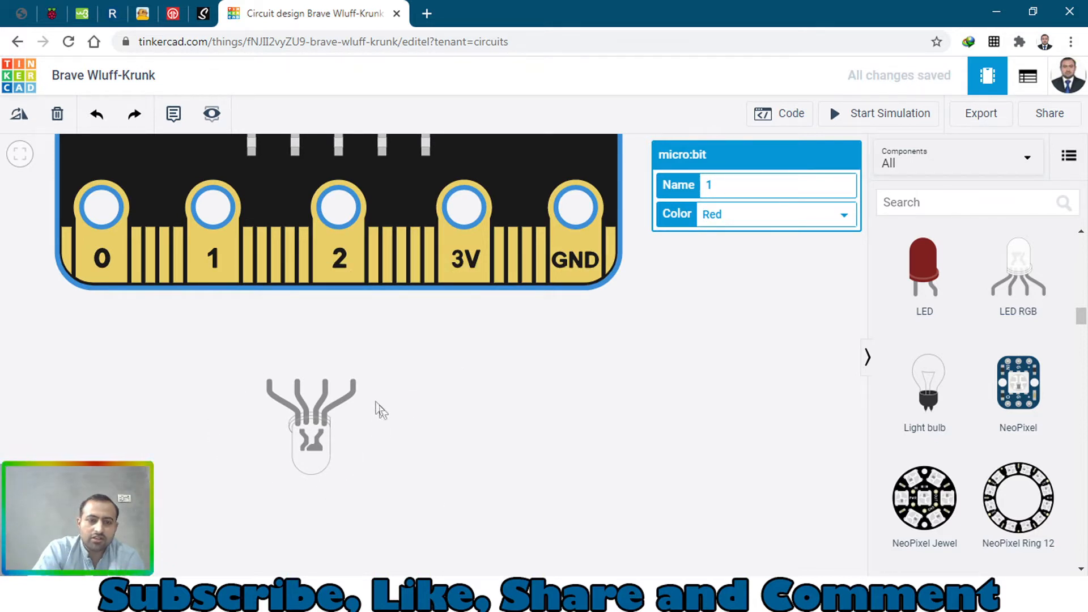
mouse_move(325, 386)
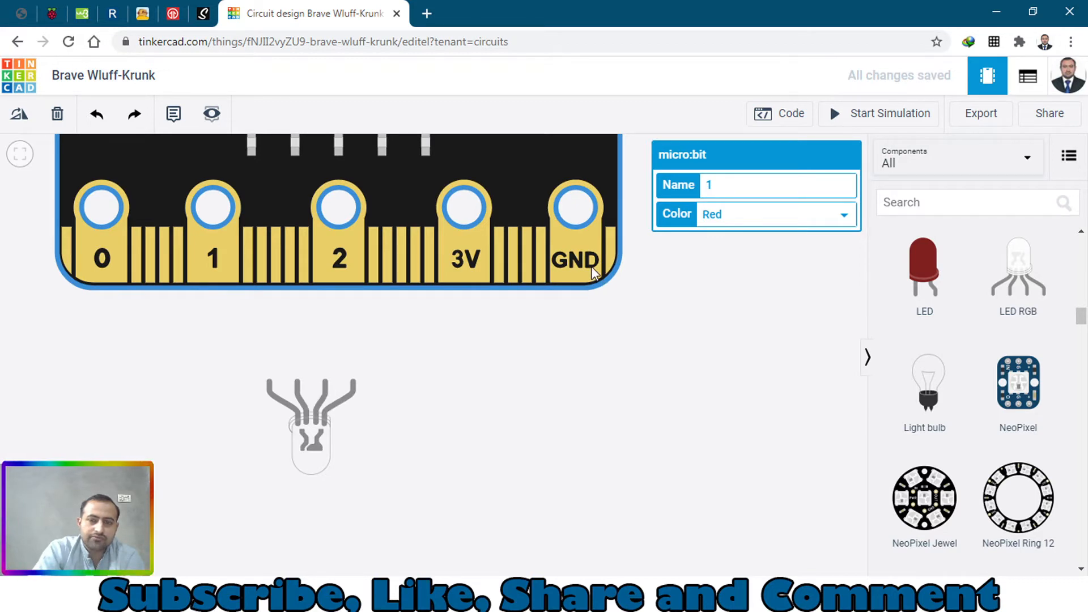
scroll("down", 3)
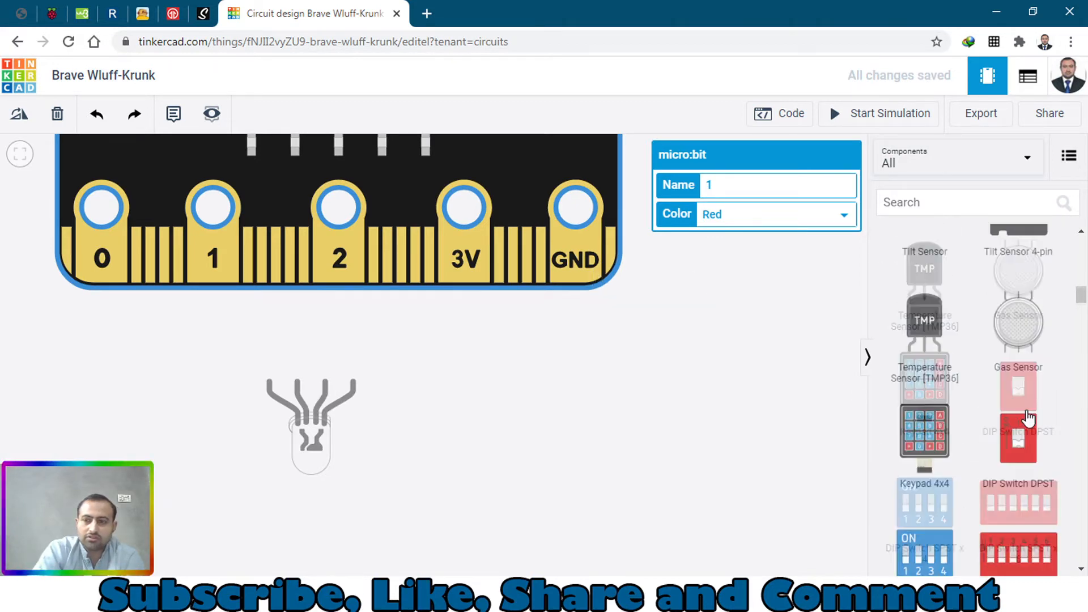
scroll("up", 3)
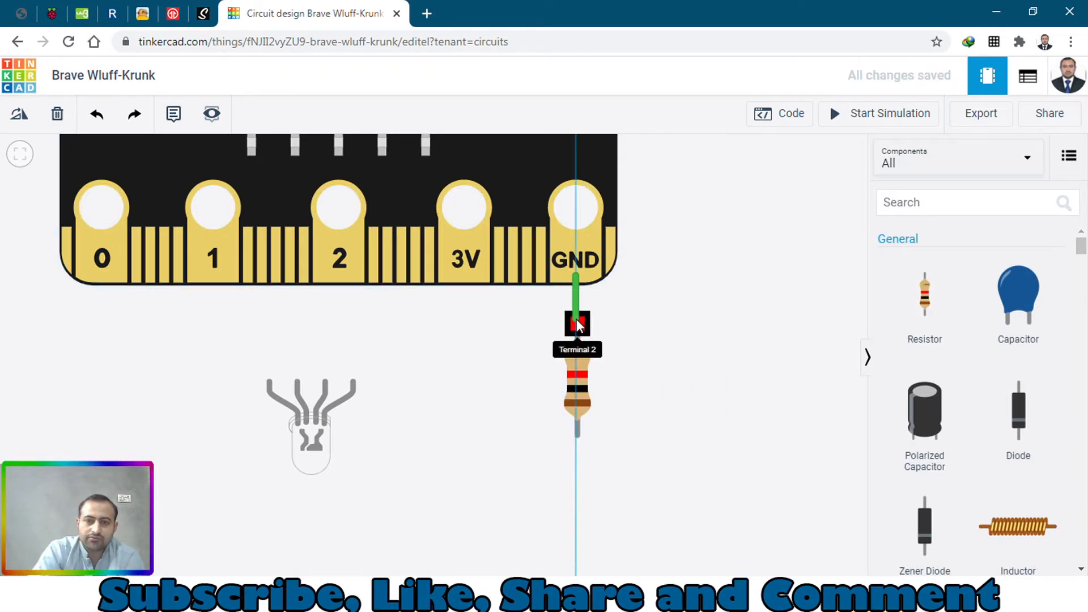
- Wire the resistor from micro:bit GND to the LED's second leg and choose a wire colour
left_click(310, 486)
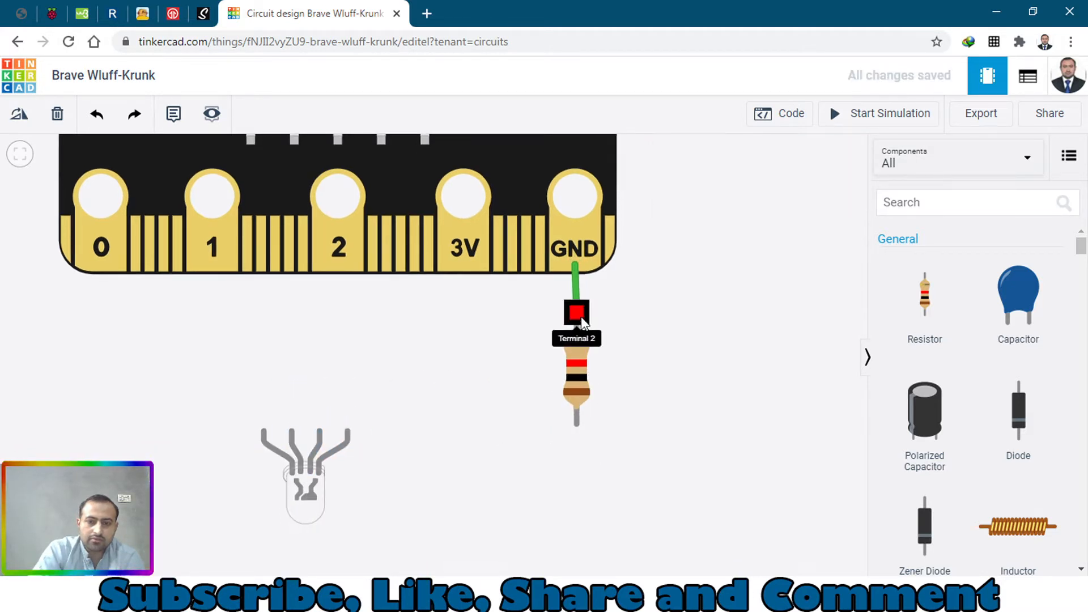
left_click(575, 368)
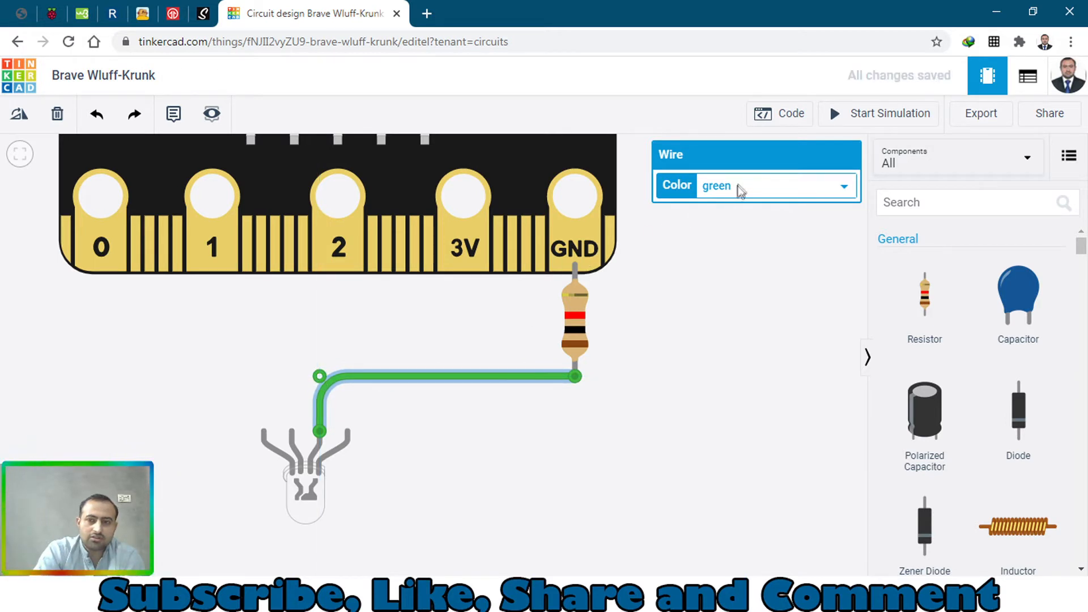
left_click(775, 185)
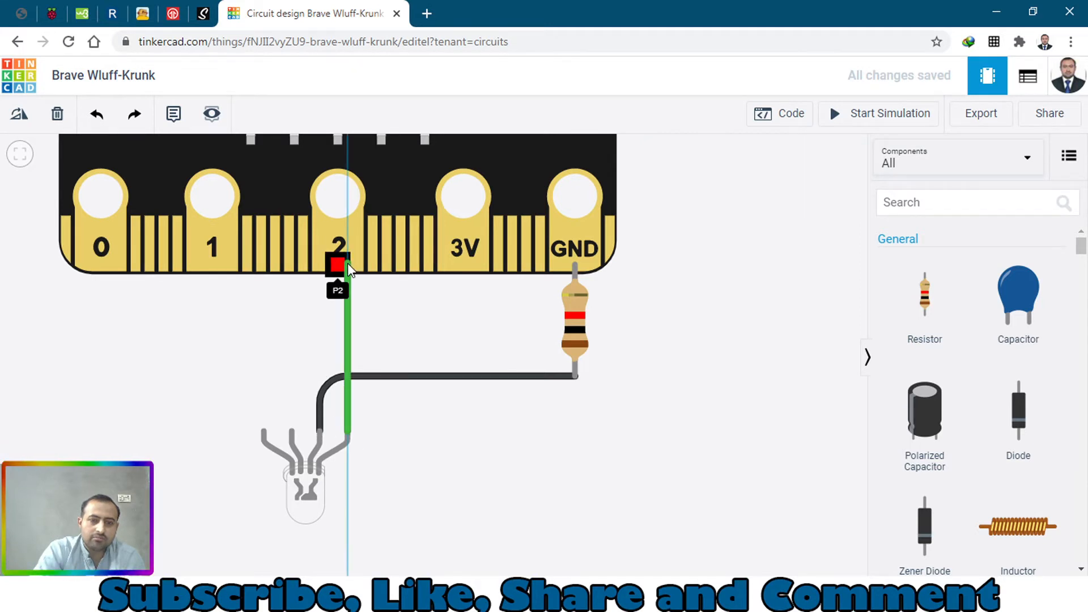
- Connect an LED leg's wire to pin 2 and route another leg's wire toward pin 0
left_click(349, 347)
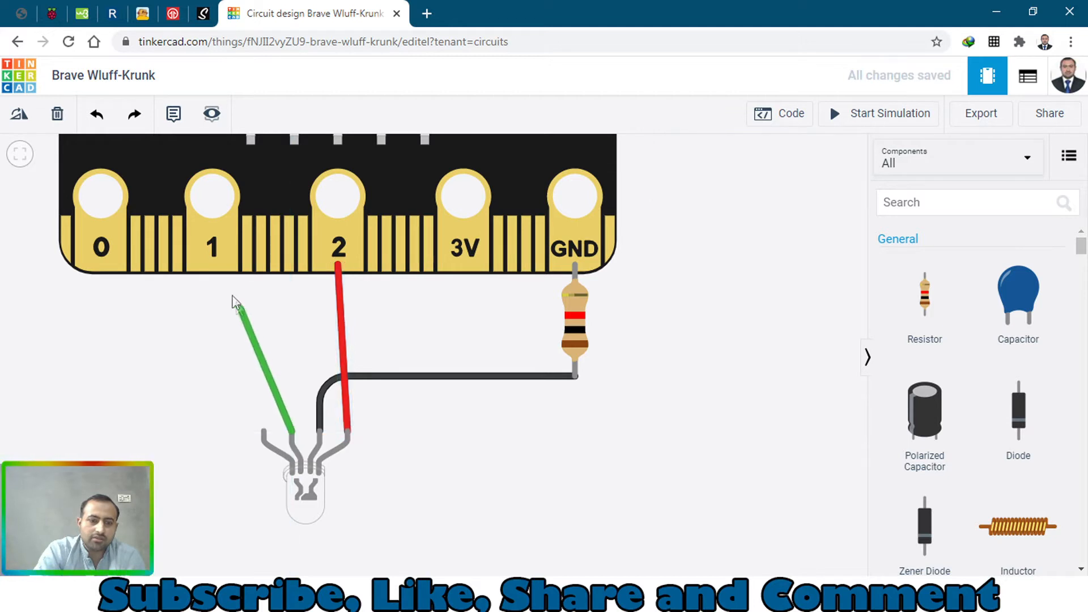
left_click(263, 368)
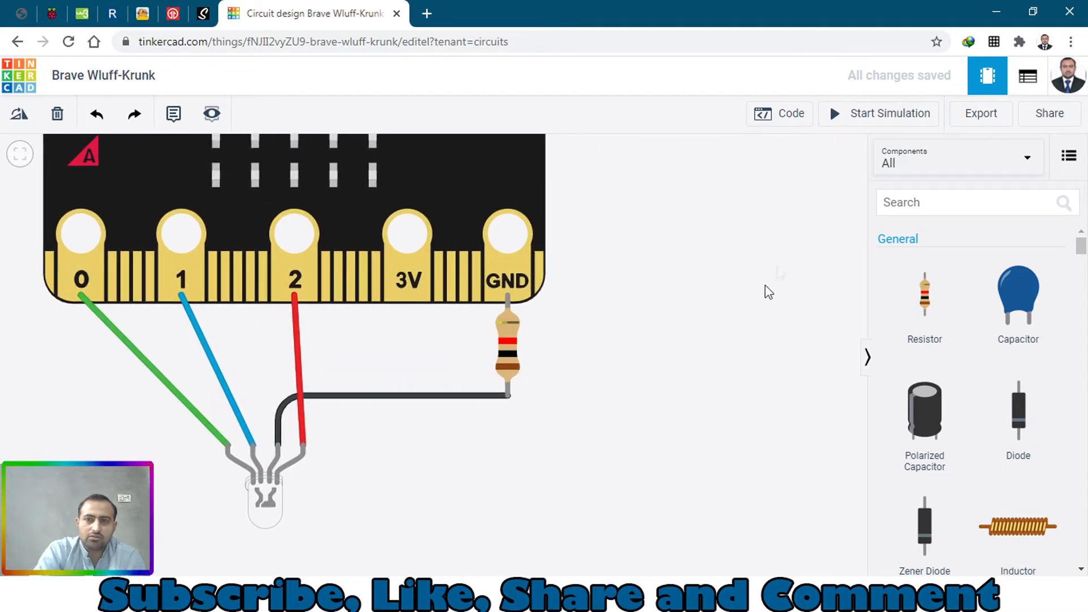
mouse_move(780, 129)
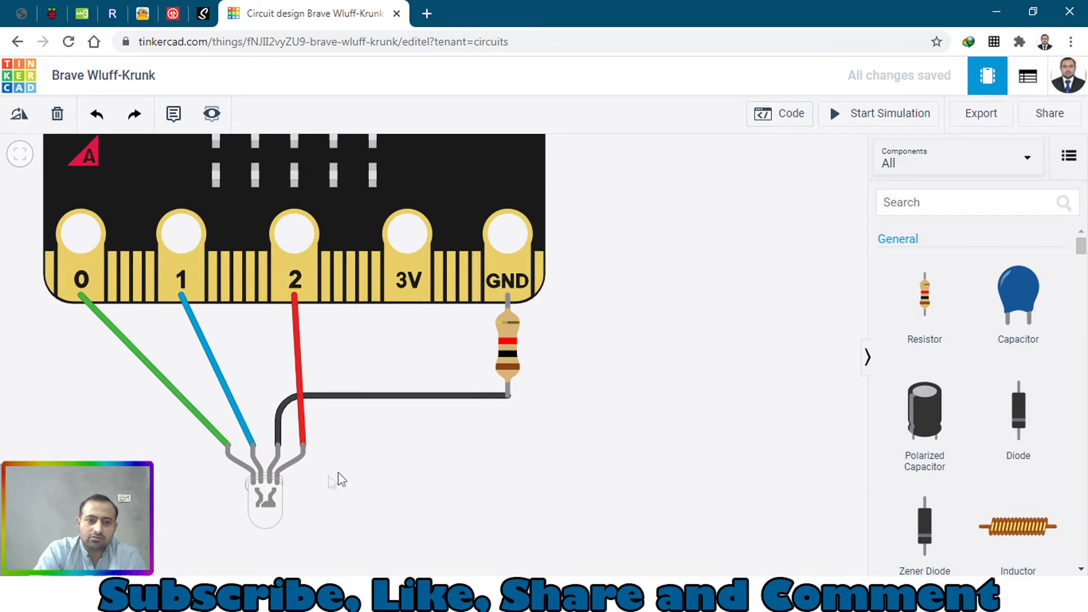
mouse_move(219, 521)
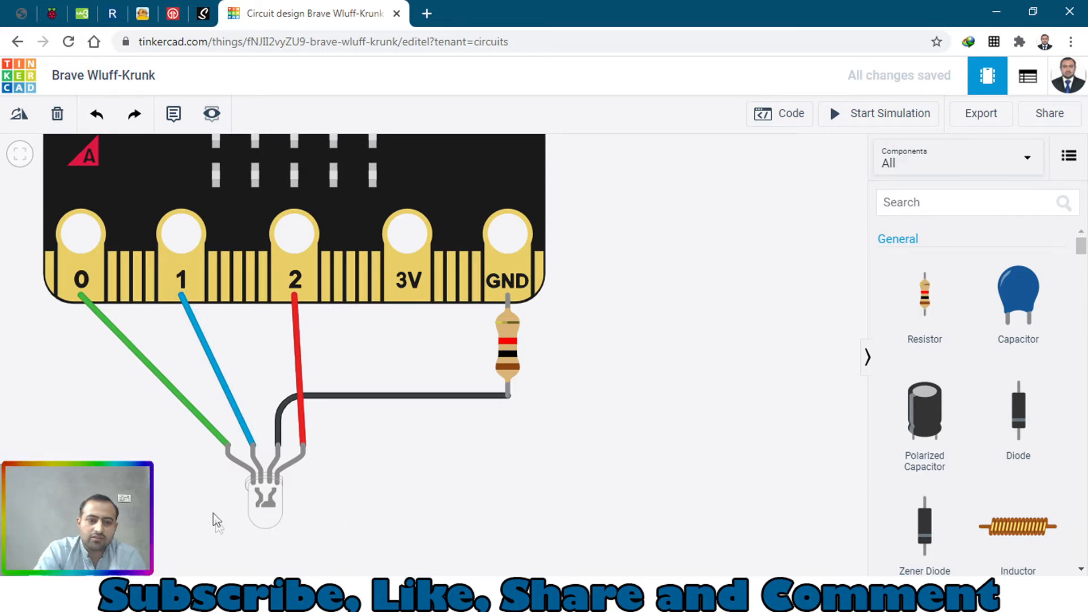
mouse_move(269, 510)
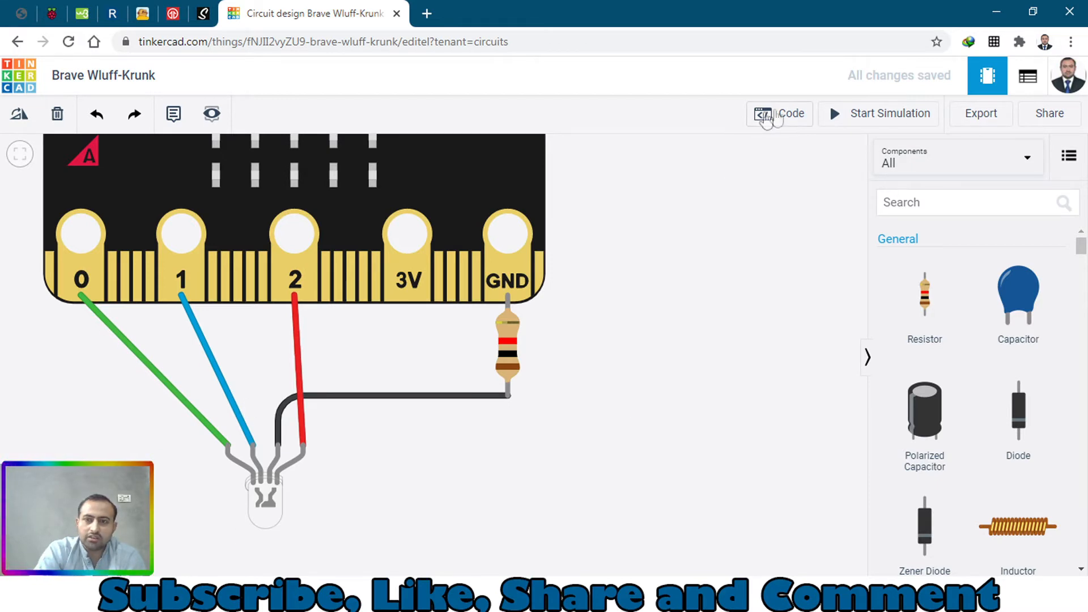
- Open the micro:bit block code editor beside the circuit
left_click(780, 114)
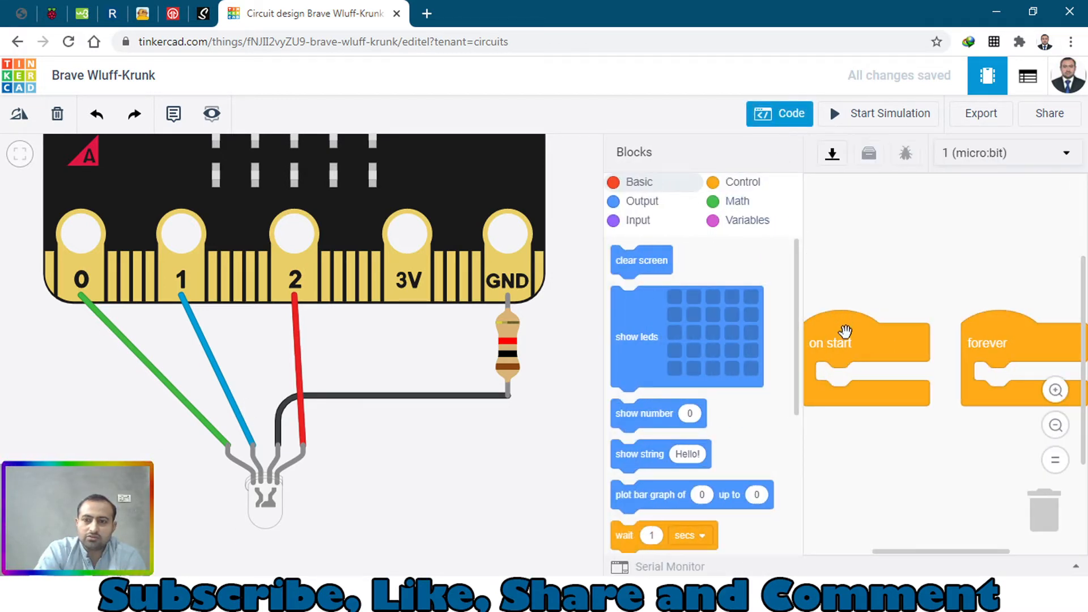
mouse_move(1000, 338)
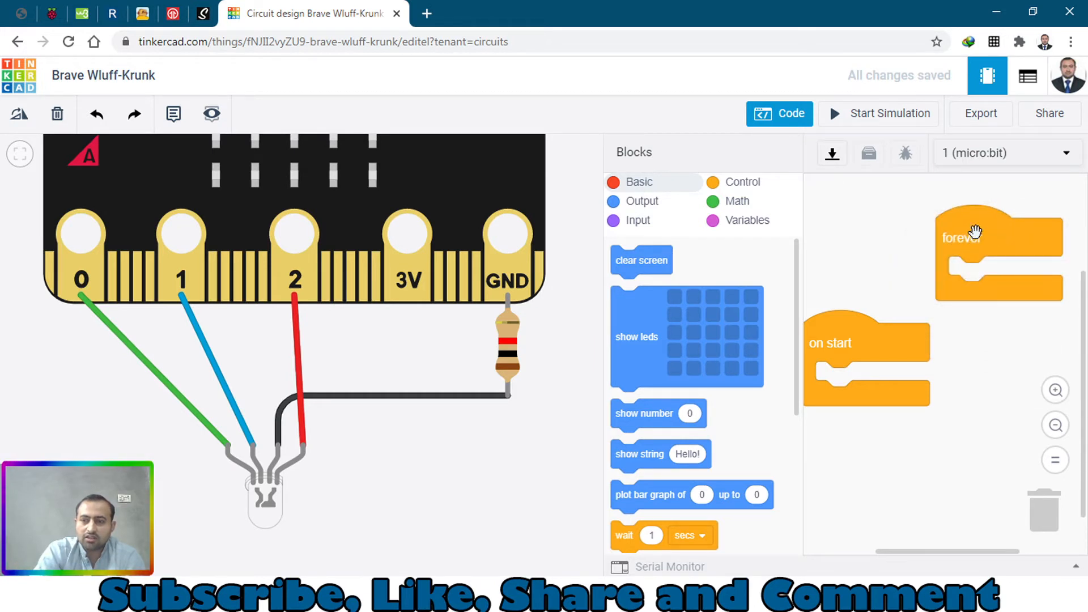
mouse_move(996, 224)
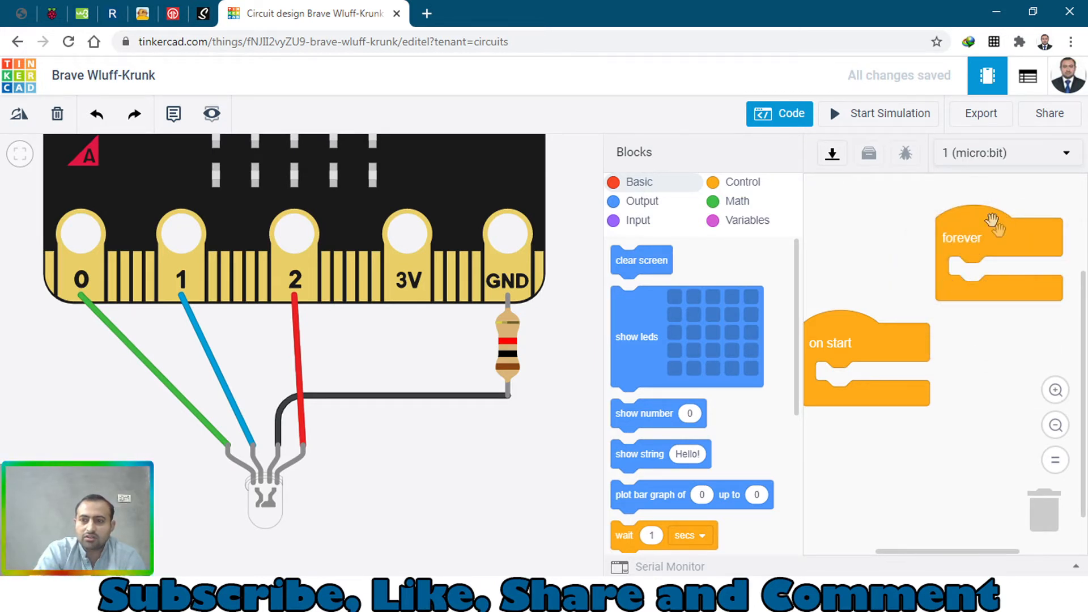
mouse_move(854, 382)
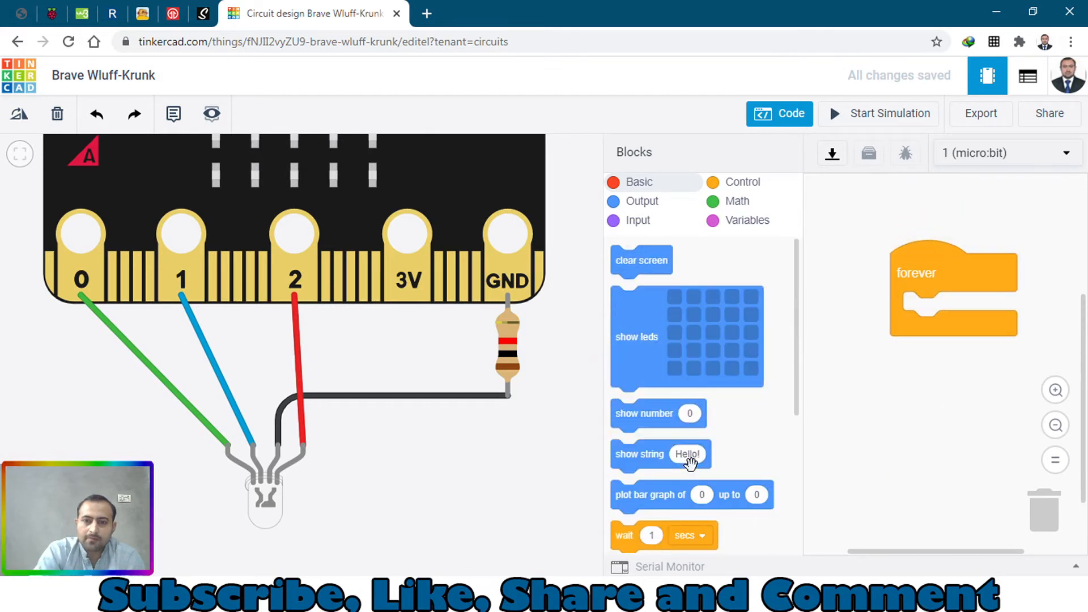
- Add 'digital write pin P0 to HIGH' and a 1-second wait inside forever
scroll("down", 3)
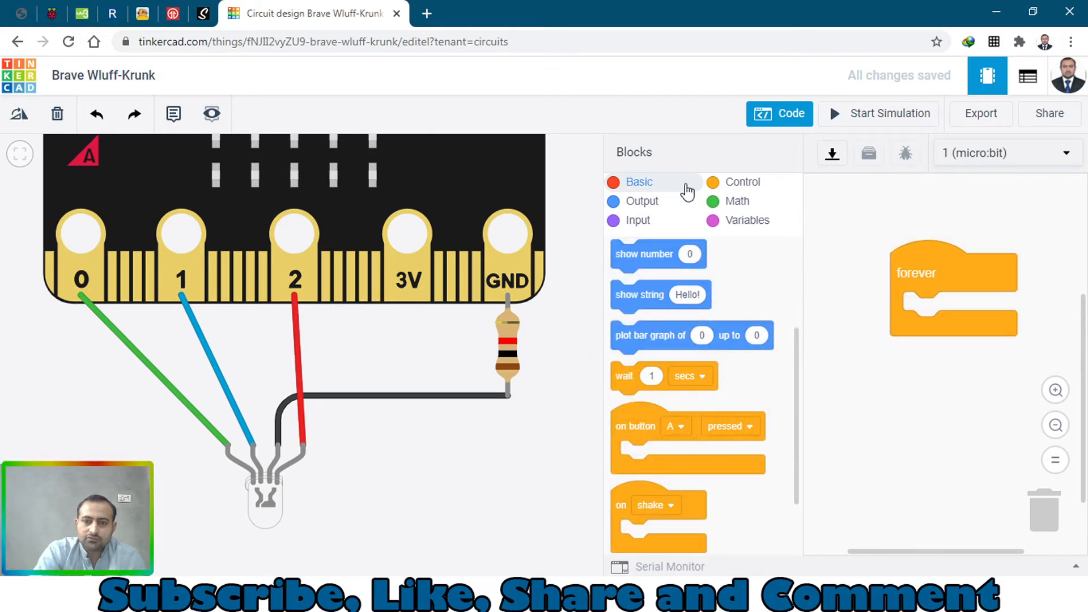
left_click(643, 201)
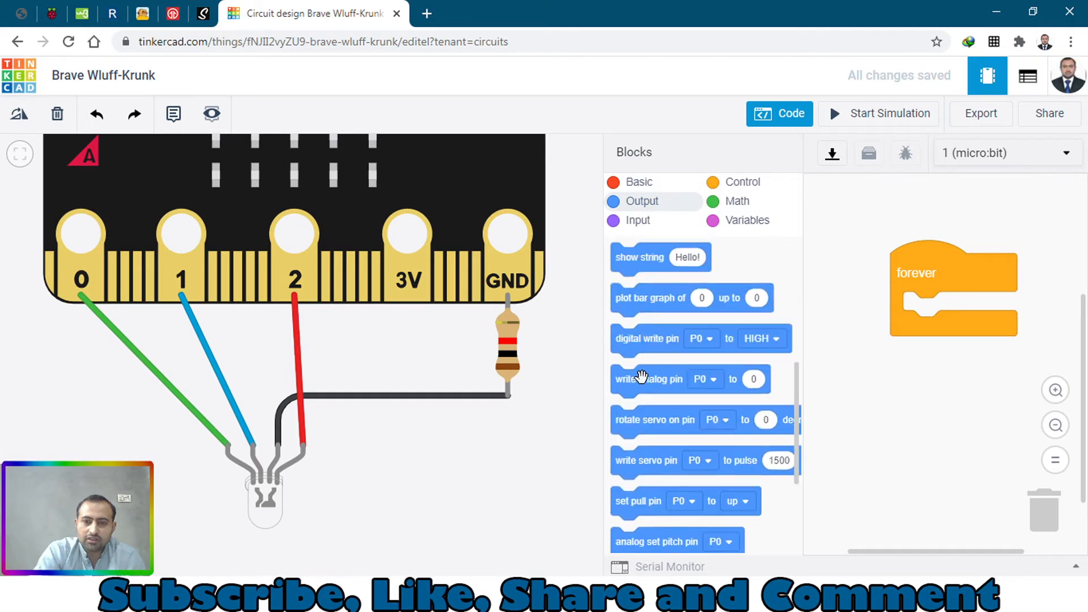
scroll("down", 3)
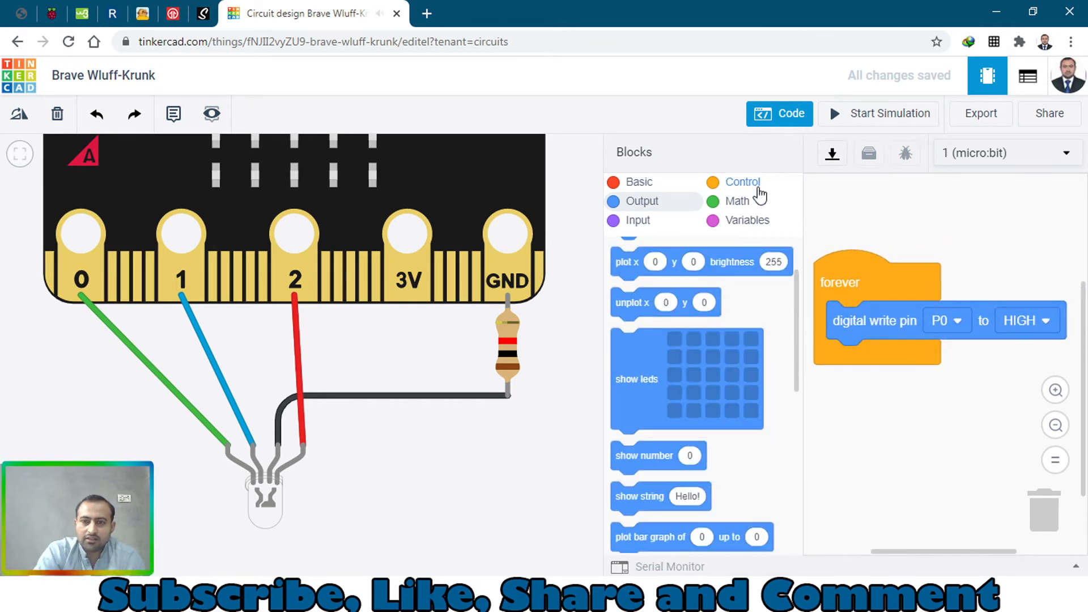
left_click(742, 182)
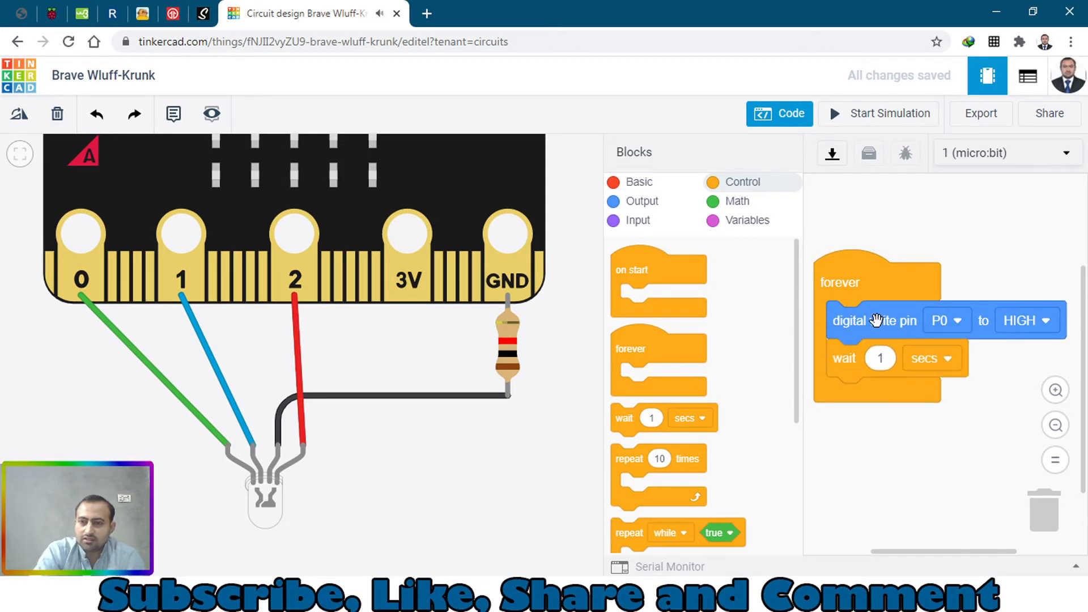
- Duplicate the write block as P0 LOW and repeat the HIGH-wait-LOW group three times
right_click(874, 320)
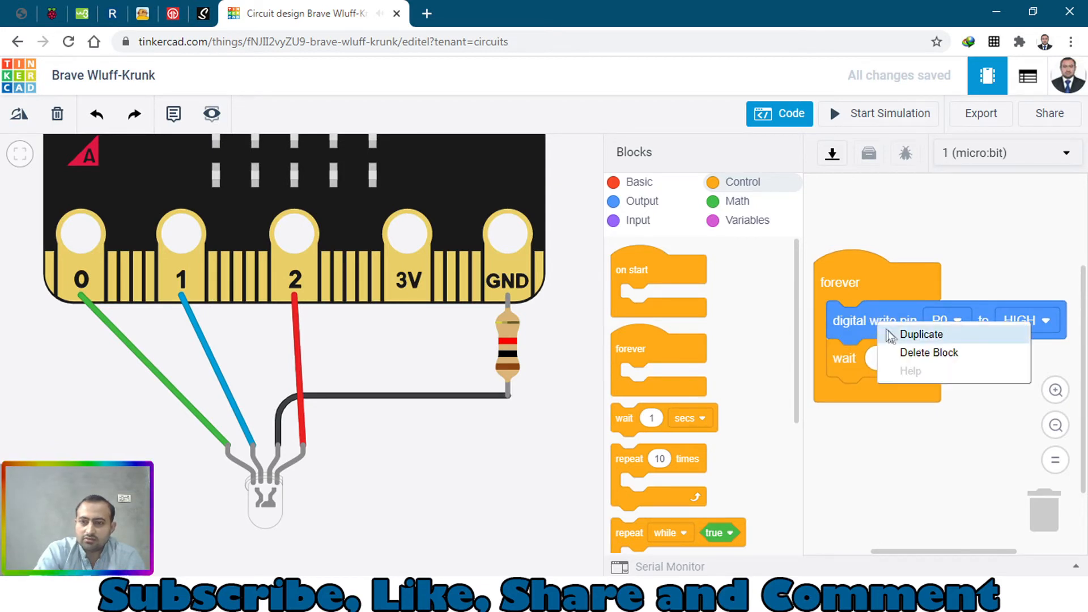
left_click(921, 334)
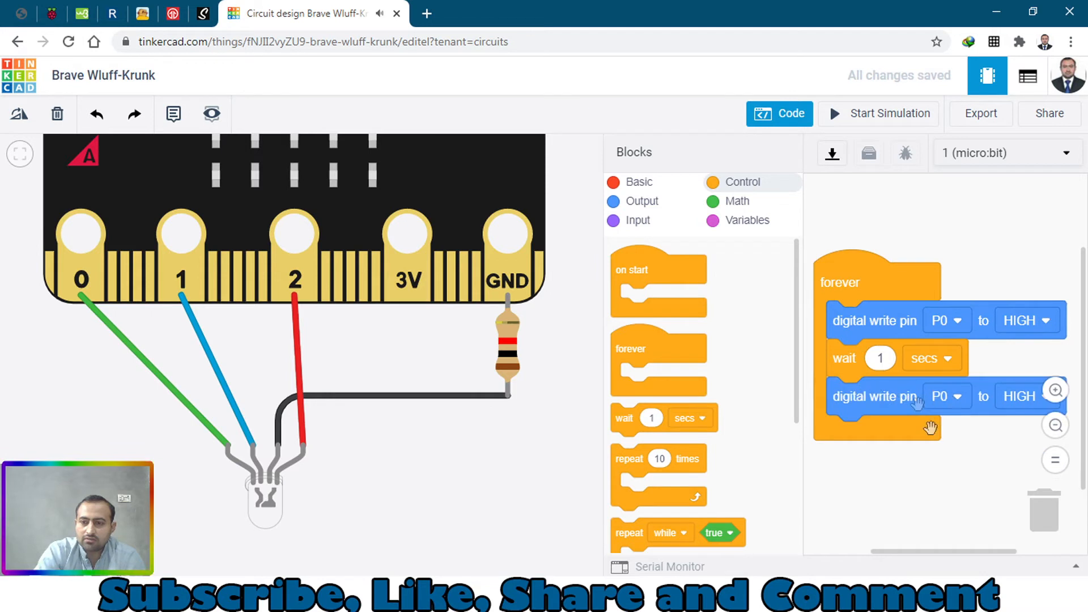
left_click(1018, 396)
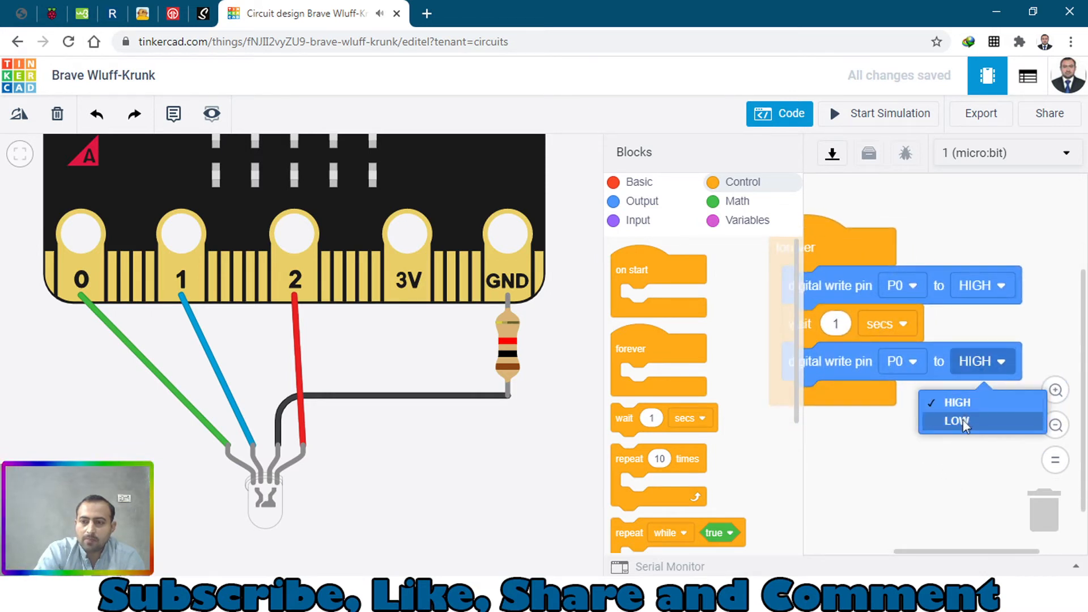
left_click(957, 421)
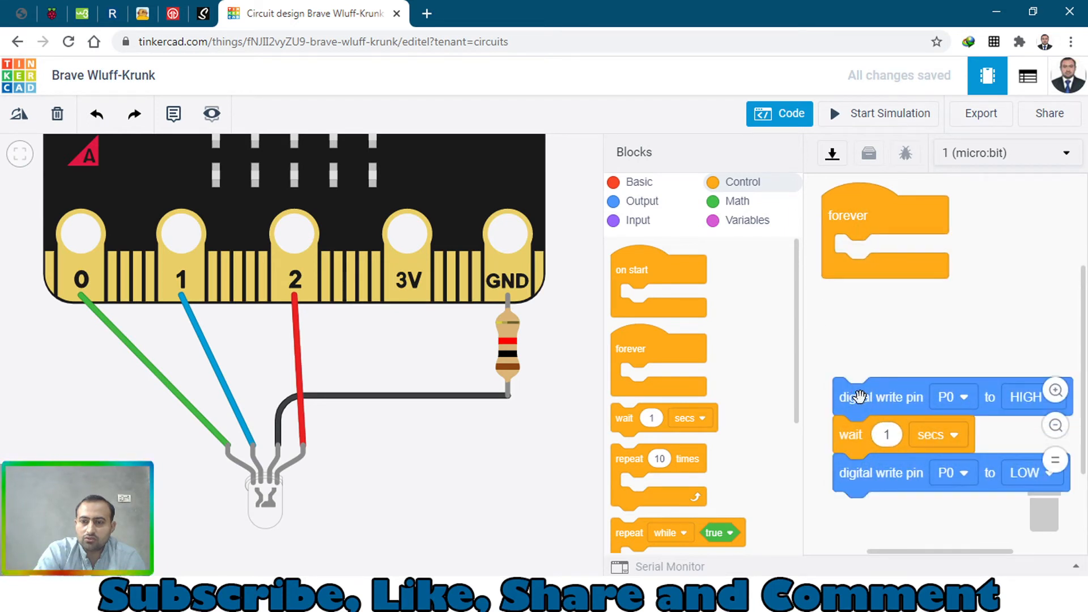
left_click_drag(882, 396, 895, 257)
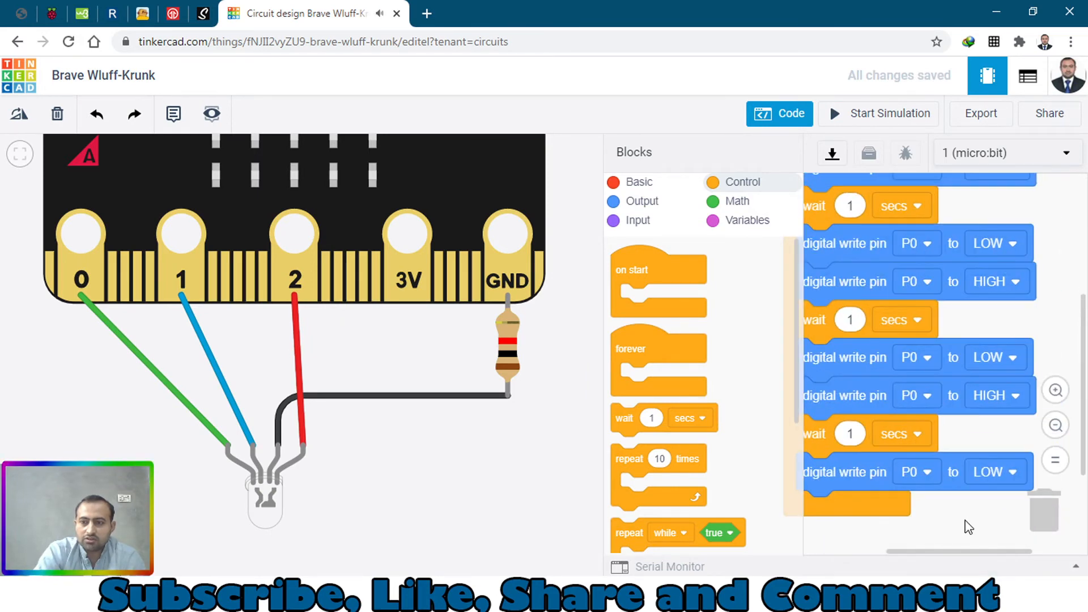
scroll("up", 3)
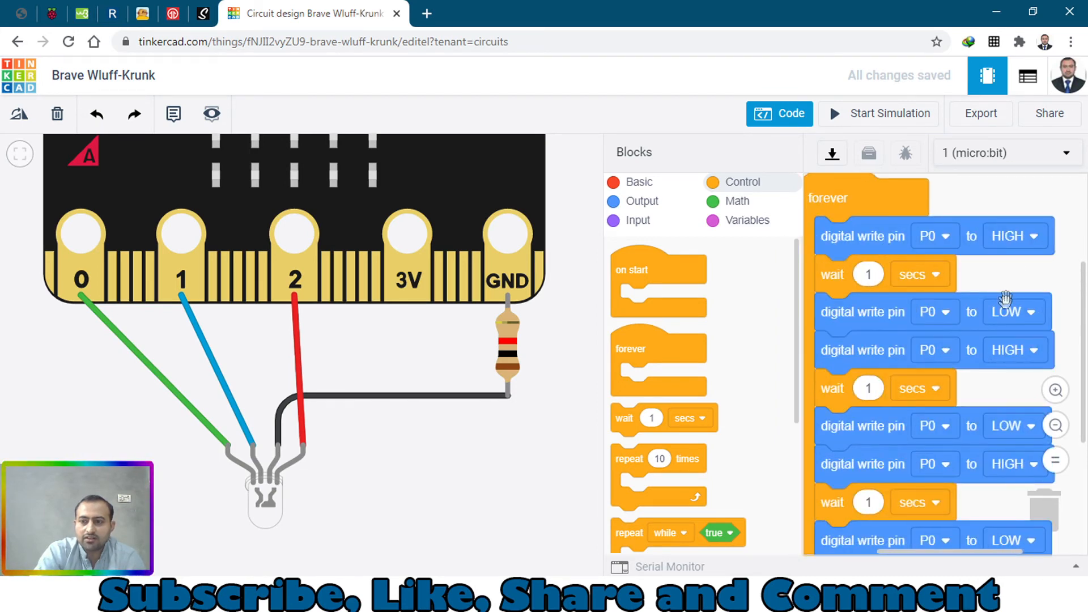
mouse_move(961, 334)
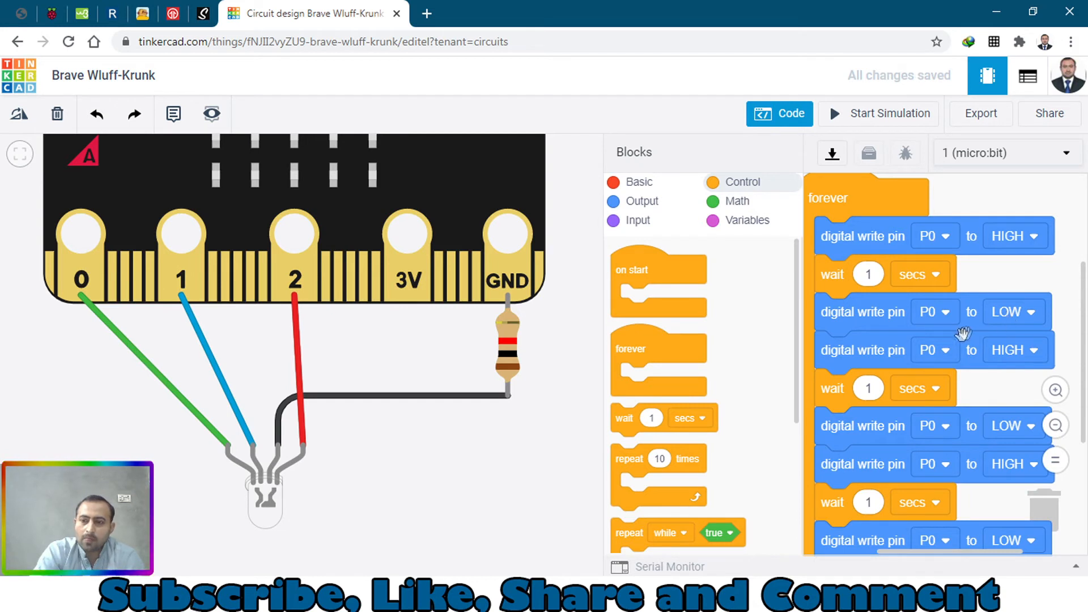
- Change the middle write pair to pin P1 and the last pair to pin P2
left_click(946, 350)
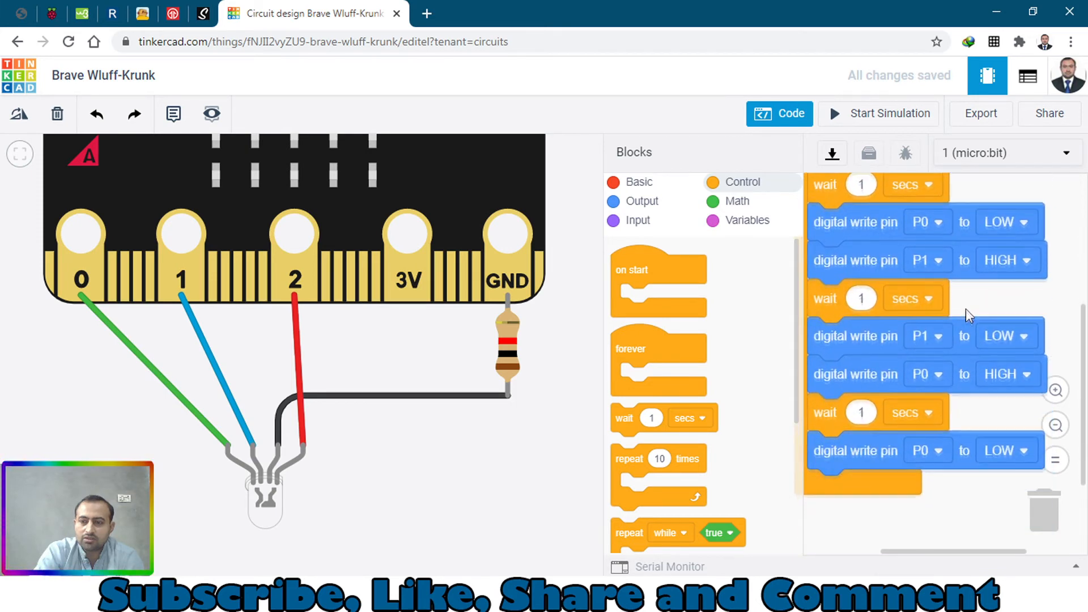
left_click(928, 450)
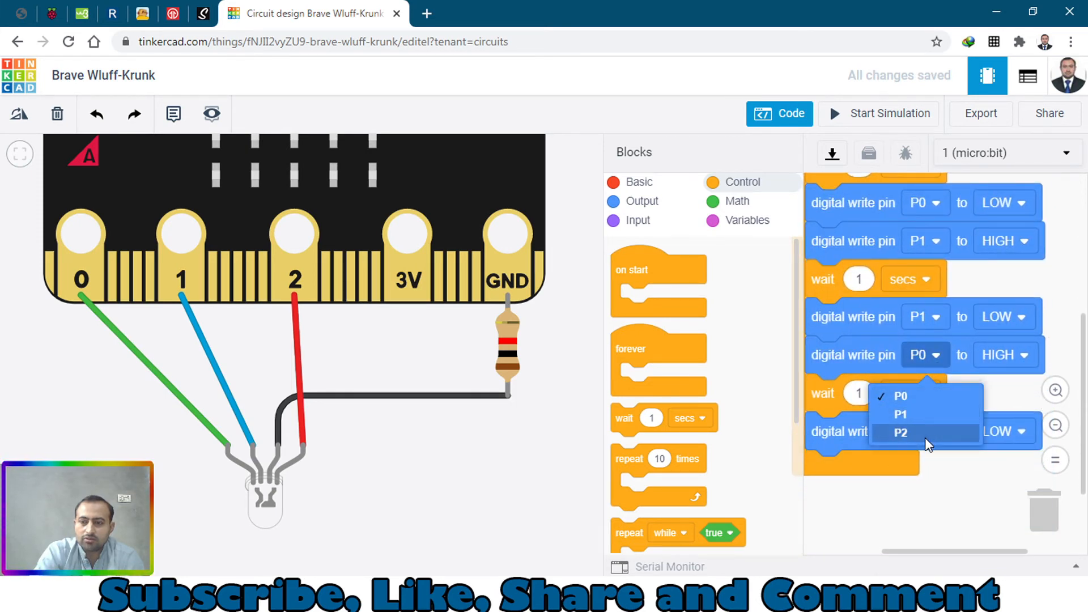
left_click(900, 433)
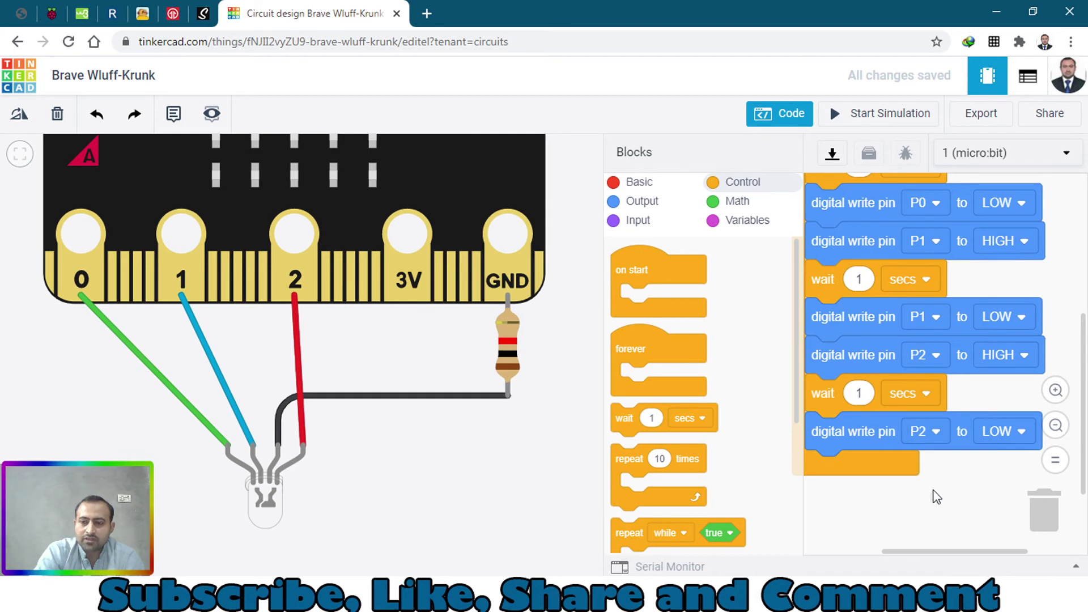
scroll("up", 3)
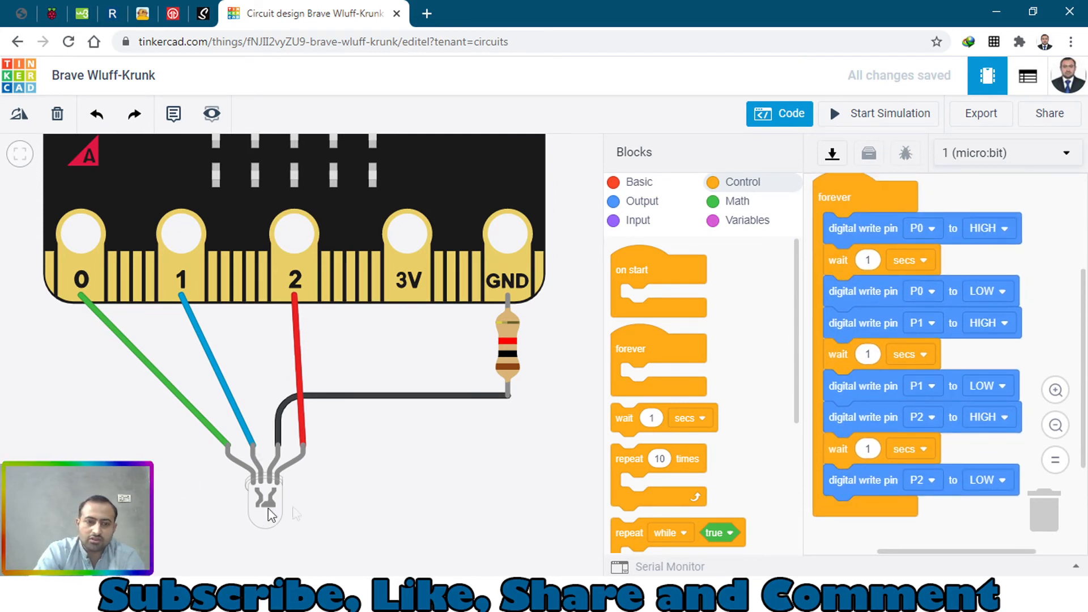
mouse_move(324, 522)
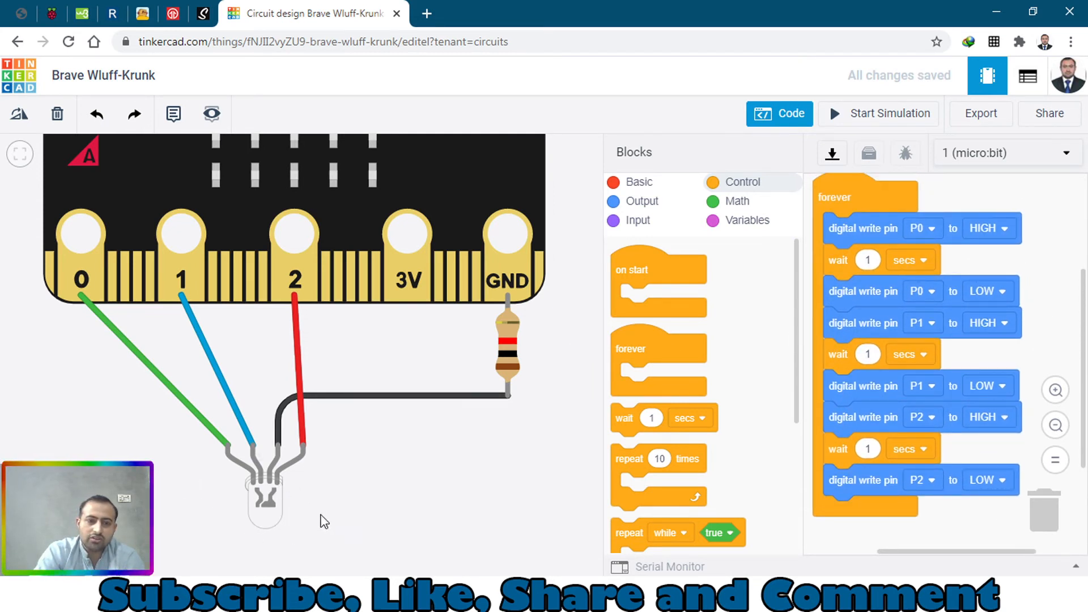
mouse_move(663, 125)
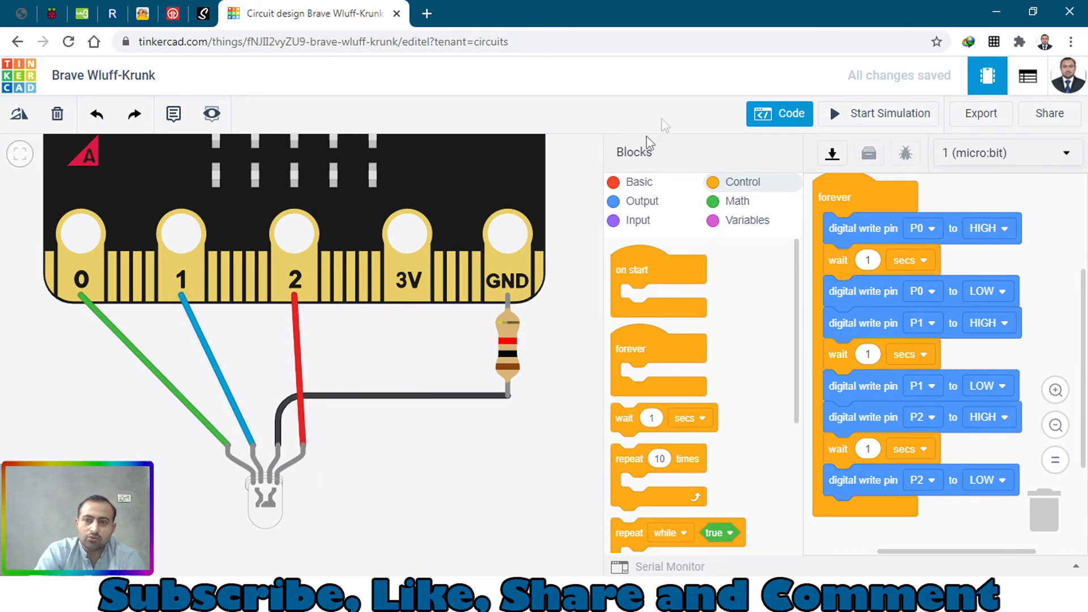
mouse_move(883, 118)
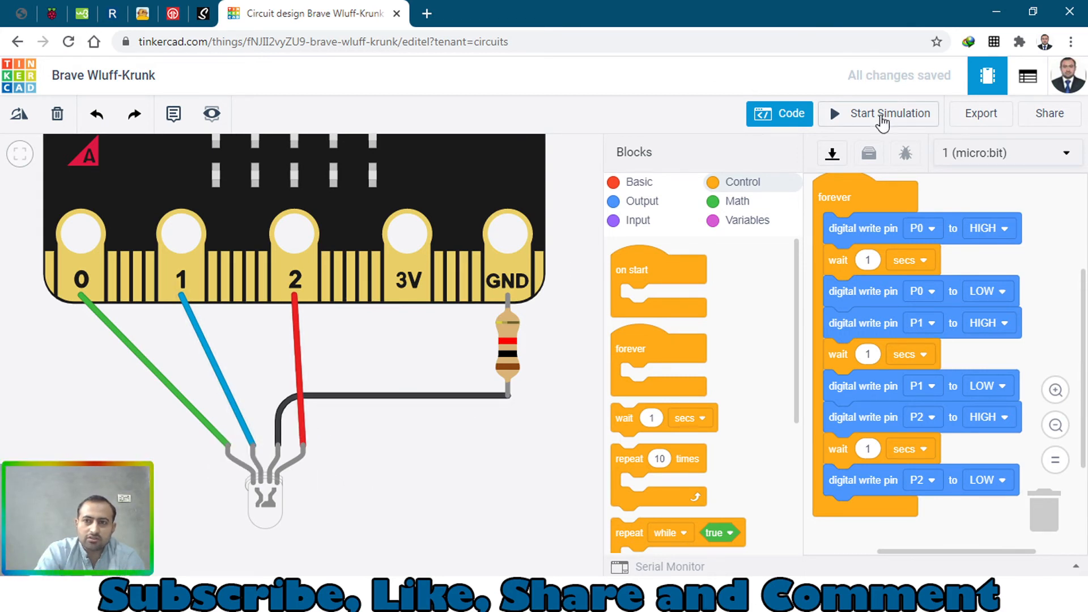
left_click(889, 113)
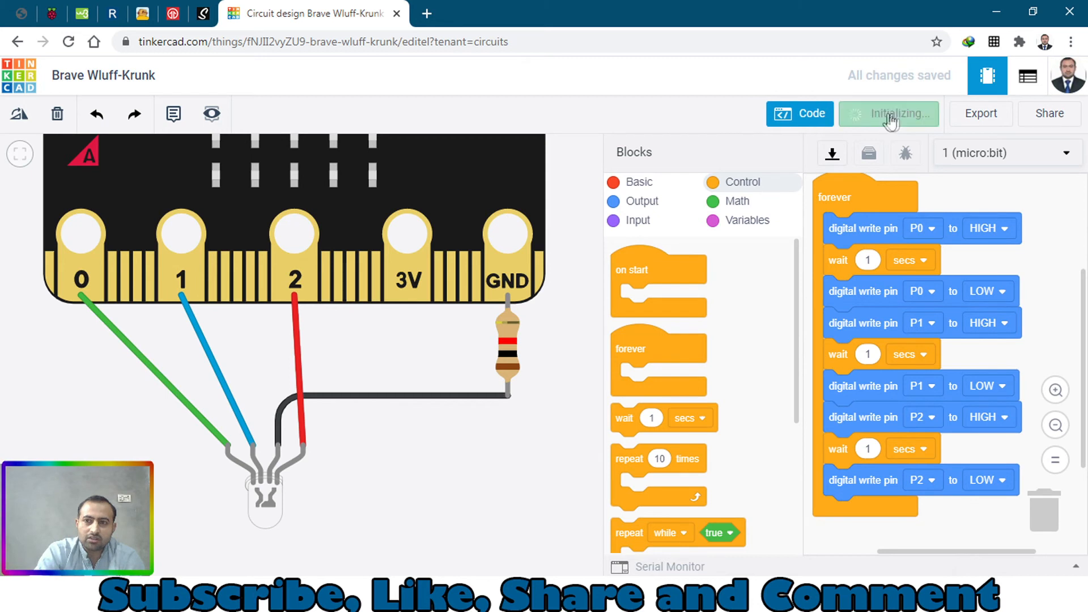
left_click(889, 113)
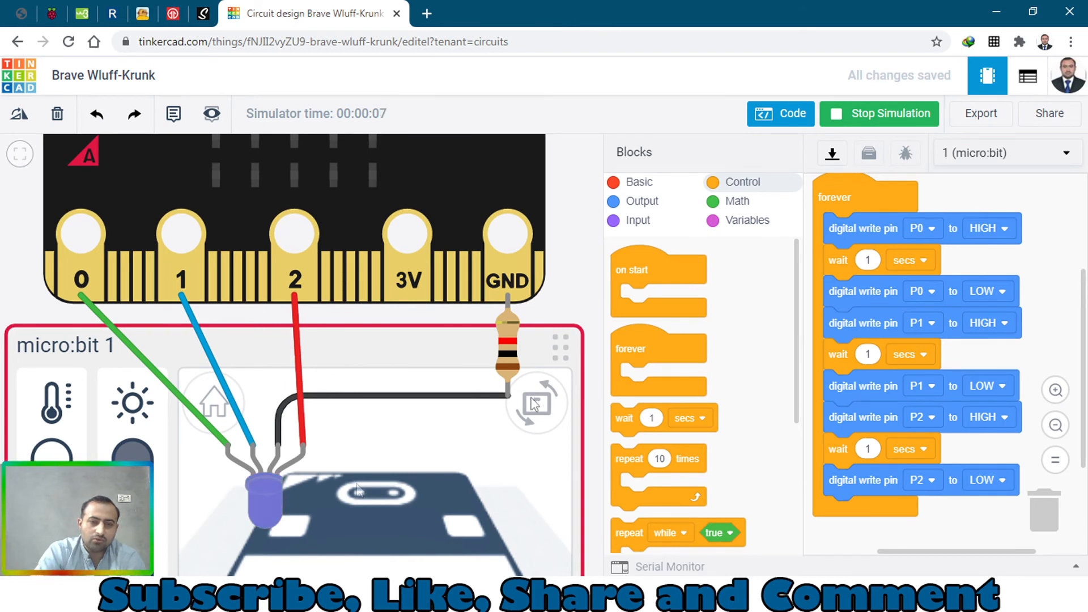
left_click(878, 114)
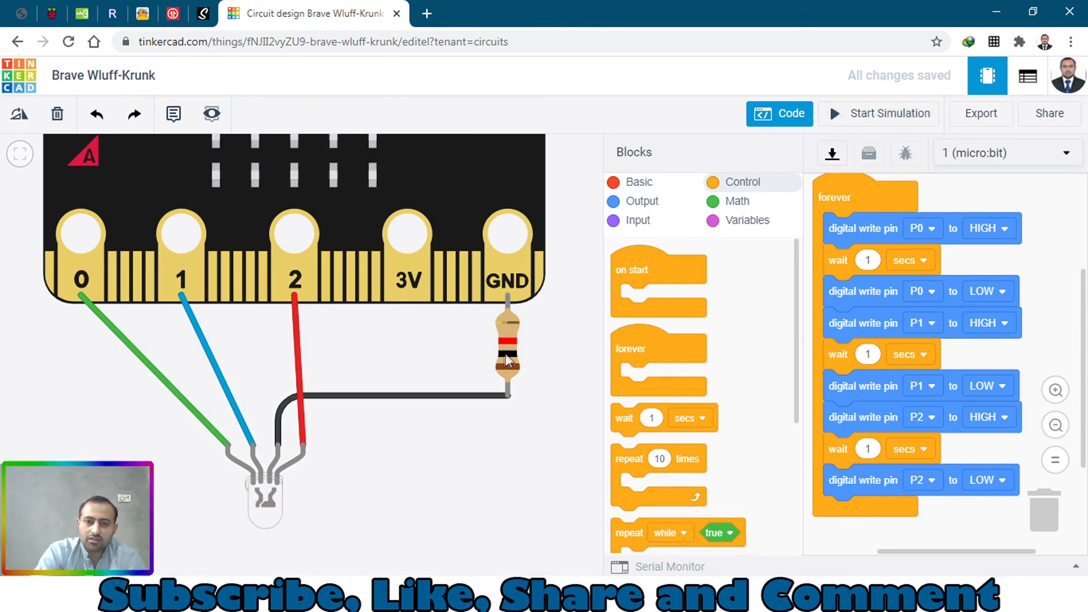
- Set the resistor to 220 and start the simulation to light the RGB LED
left_click(507, 350)
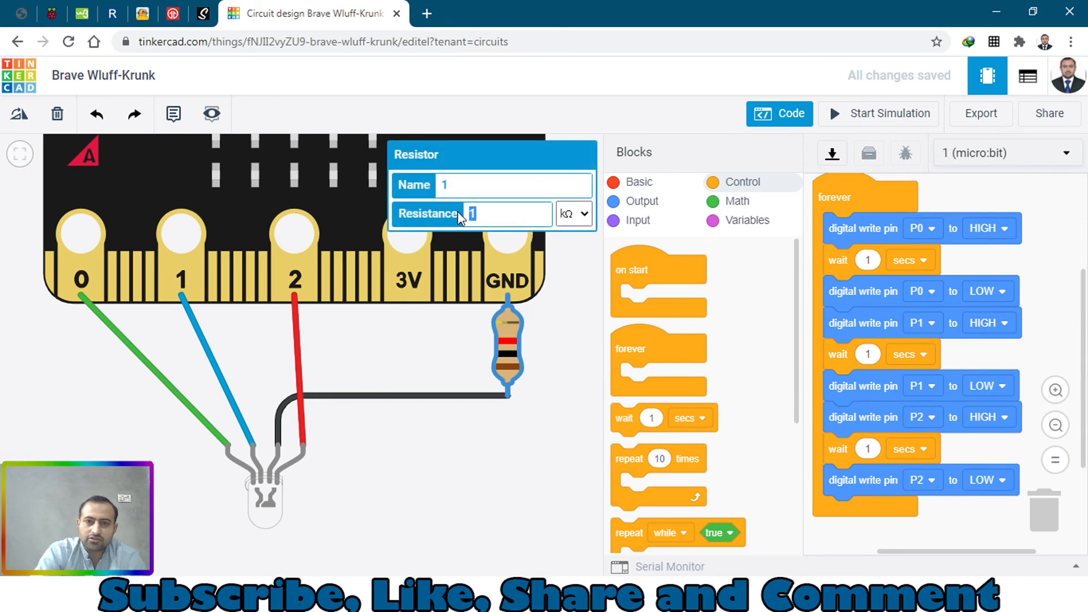
type("220")
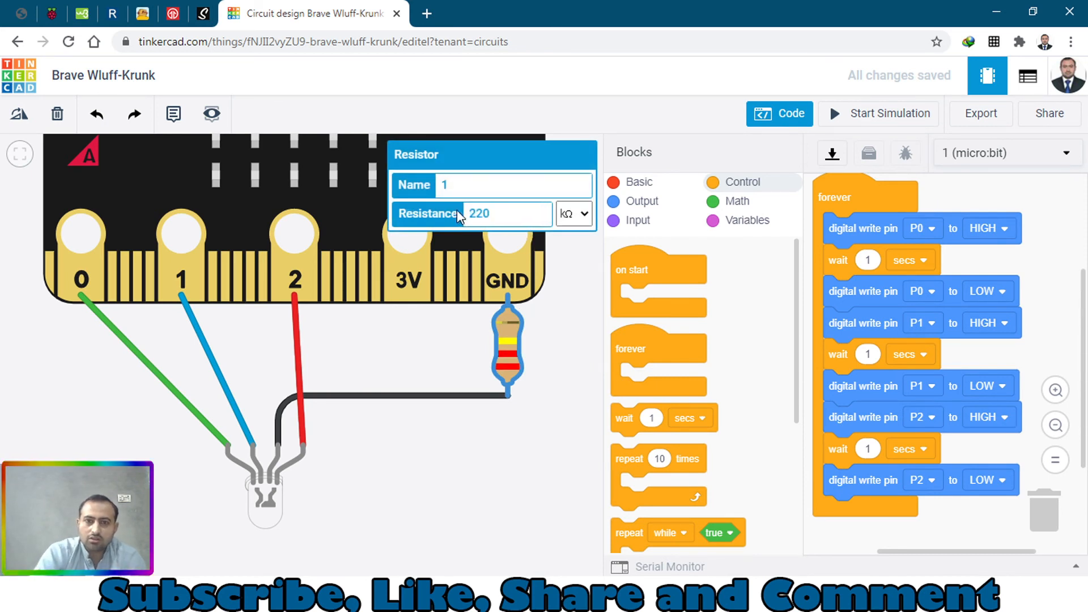
mouse_move(571, 291)
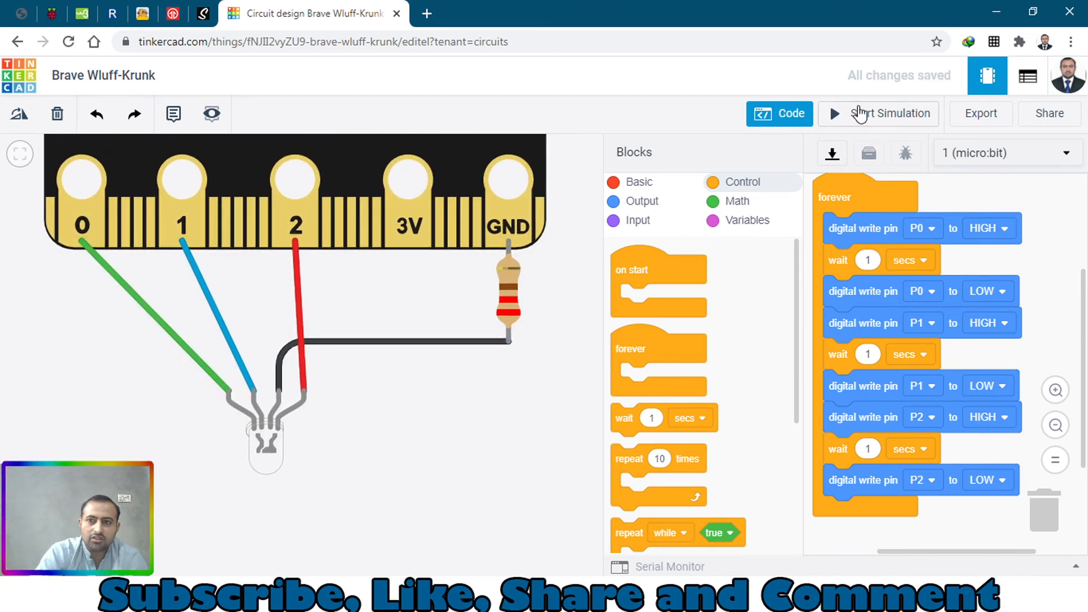
left_click(878, 113)
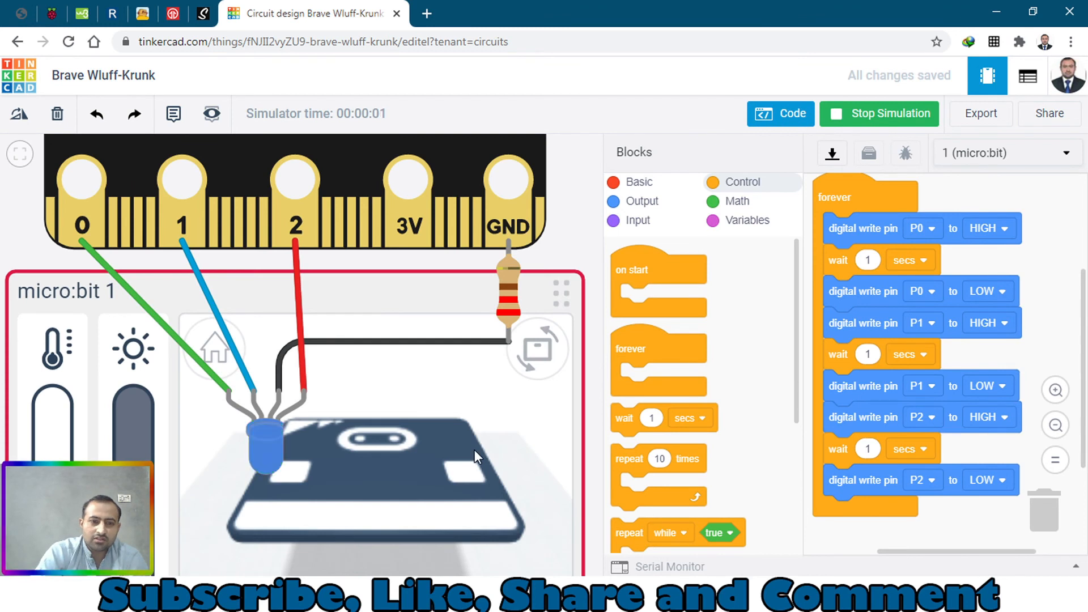